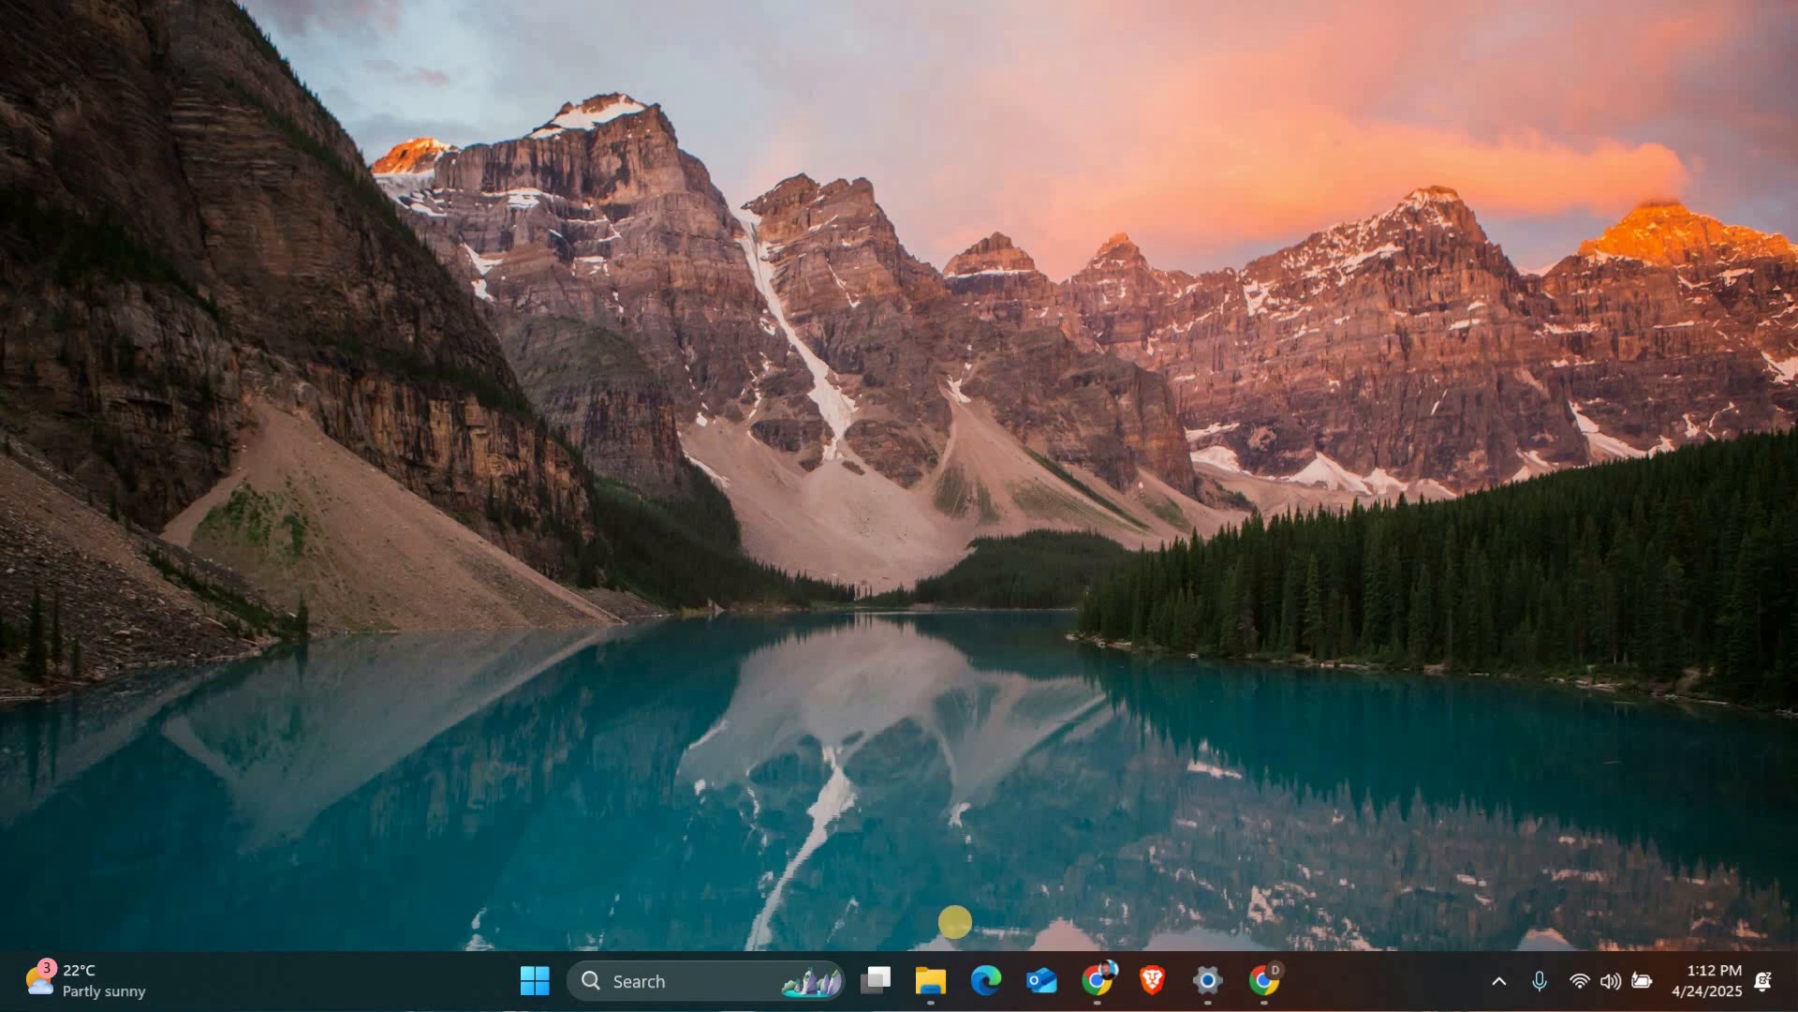
# Step: Bring up the Downloads folder containing Install VALORANT.exe
pyautogui.click(937, 982)
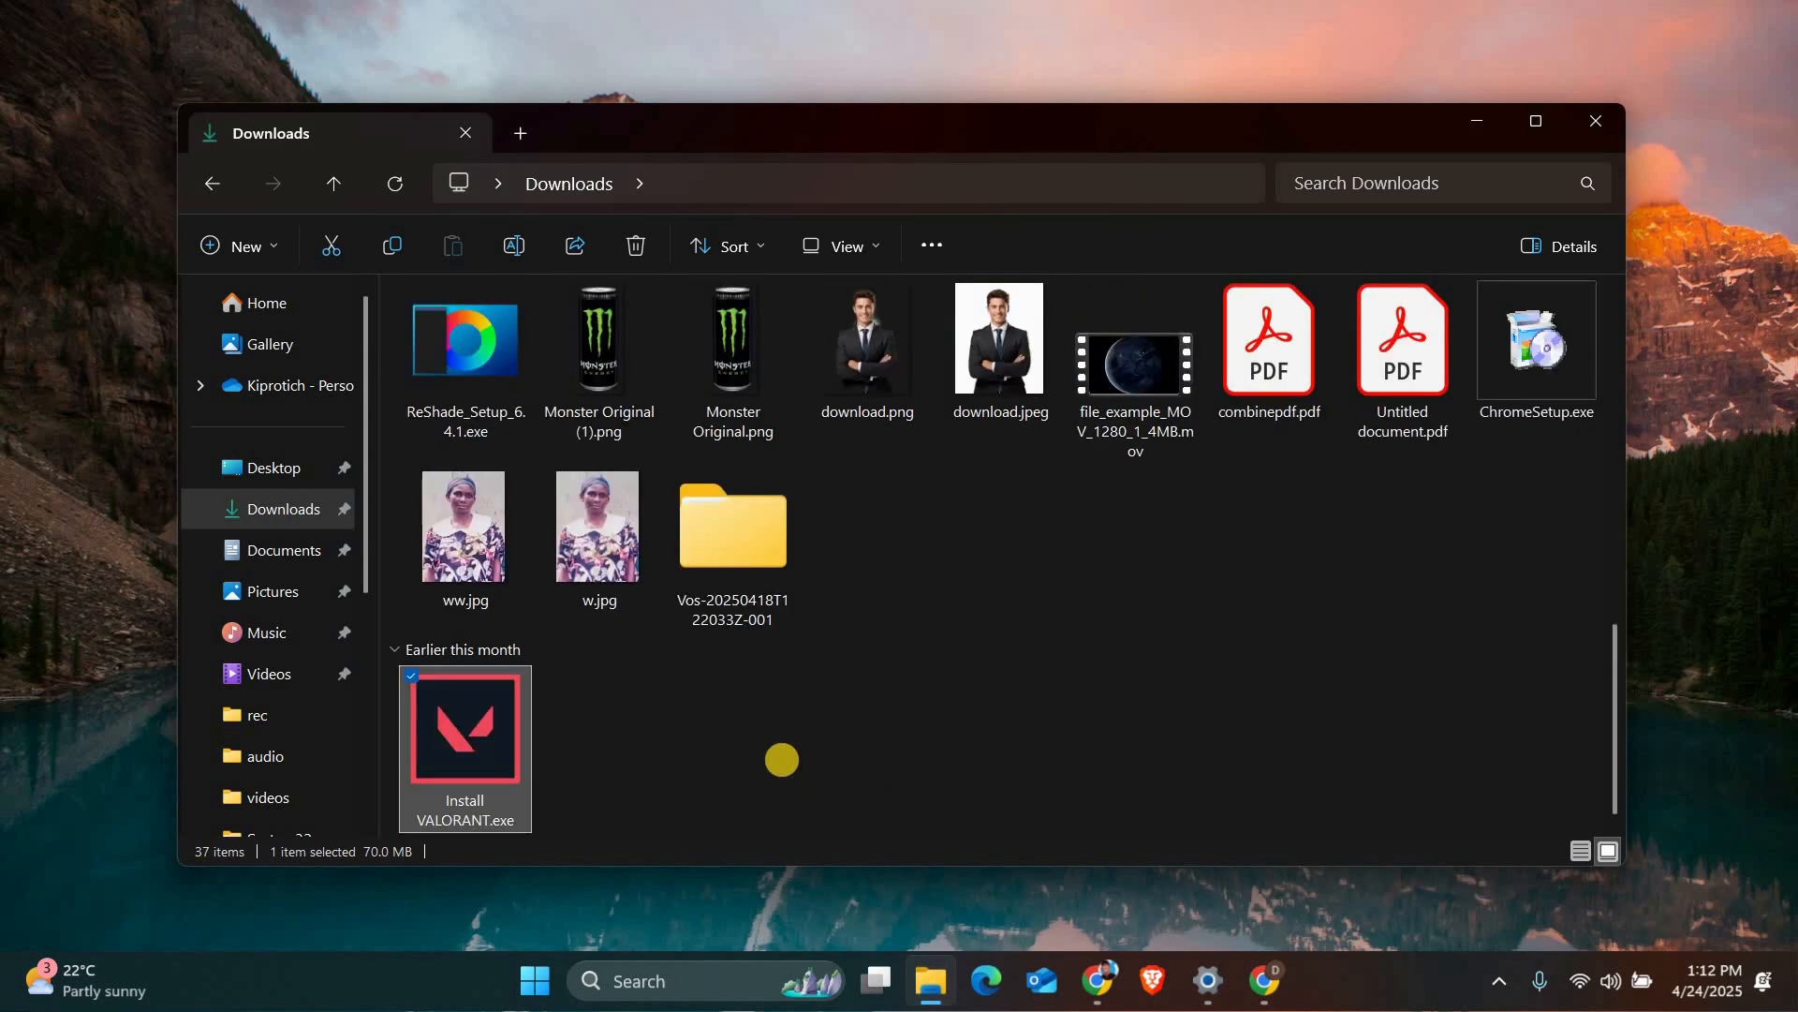
pyautogui.moveTo(745, 759)
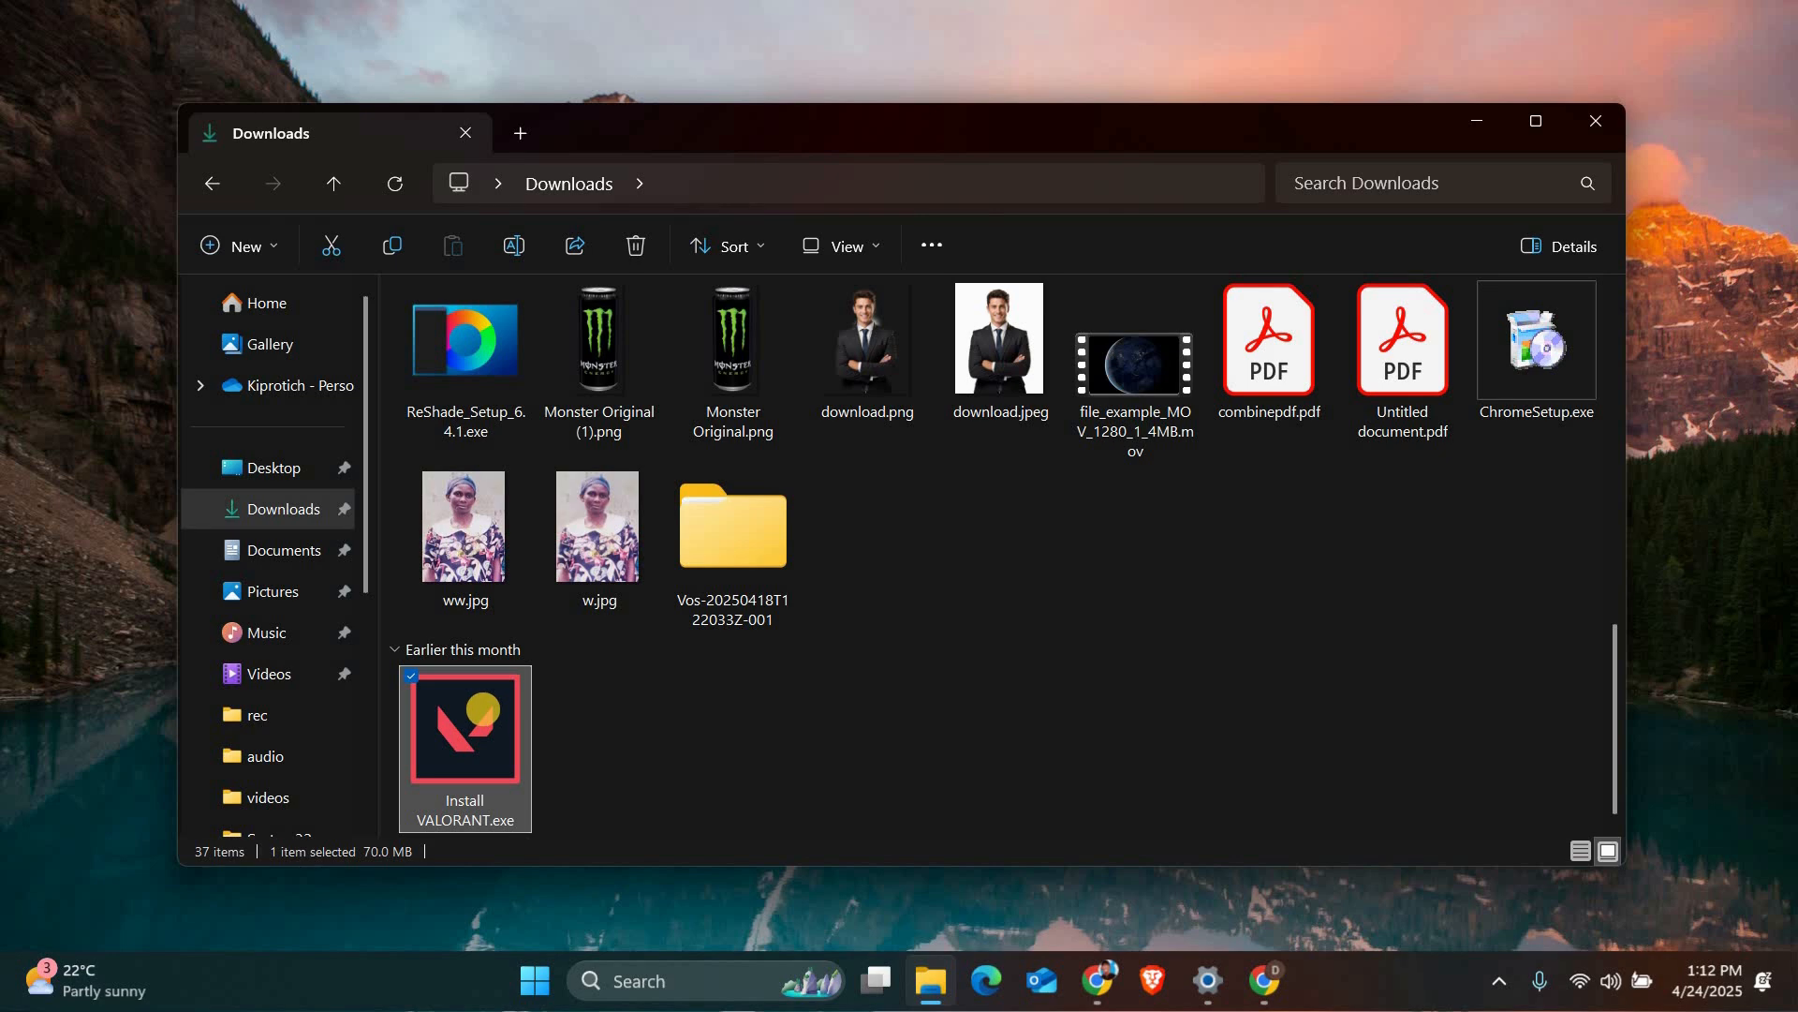
pyautogui.moveTo(477, 727)
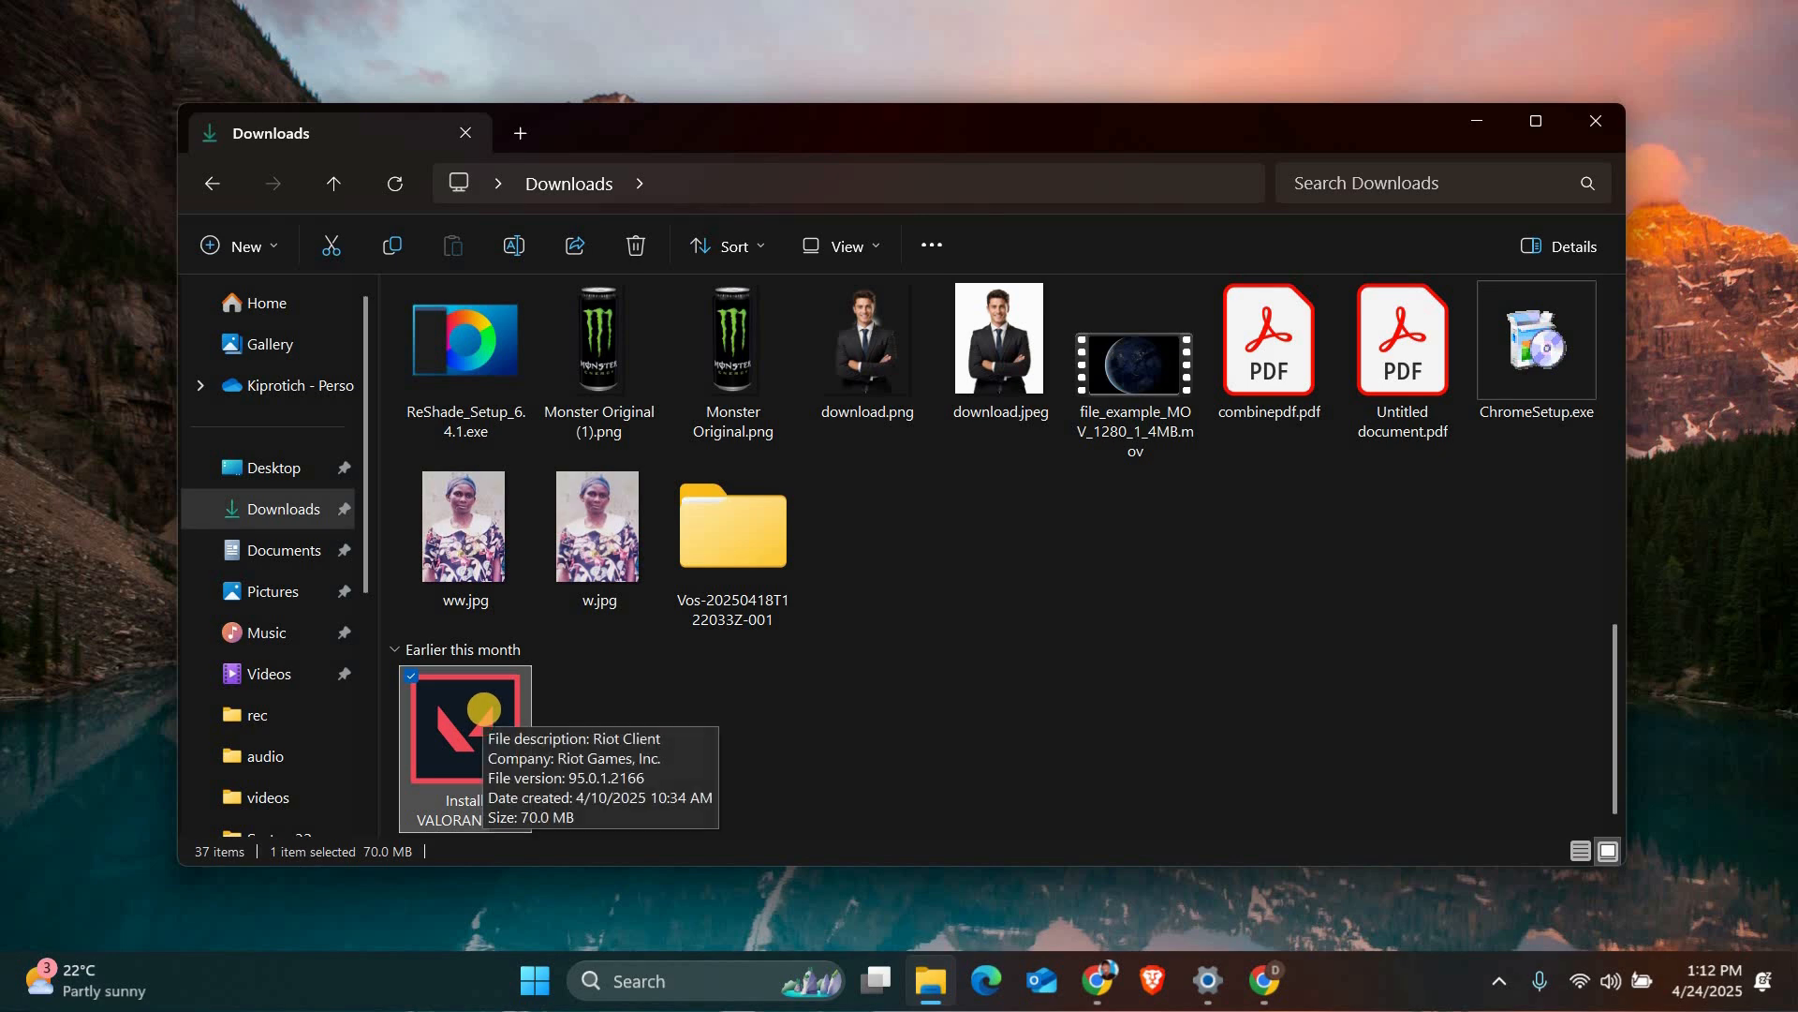
# Step: Set Install VALORANT.exe to always run as administrator via its Compatibility properties
pyautogui.rightClick(449, 727)
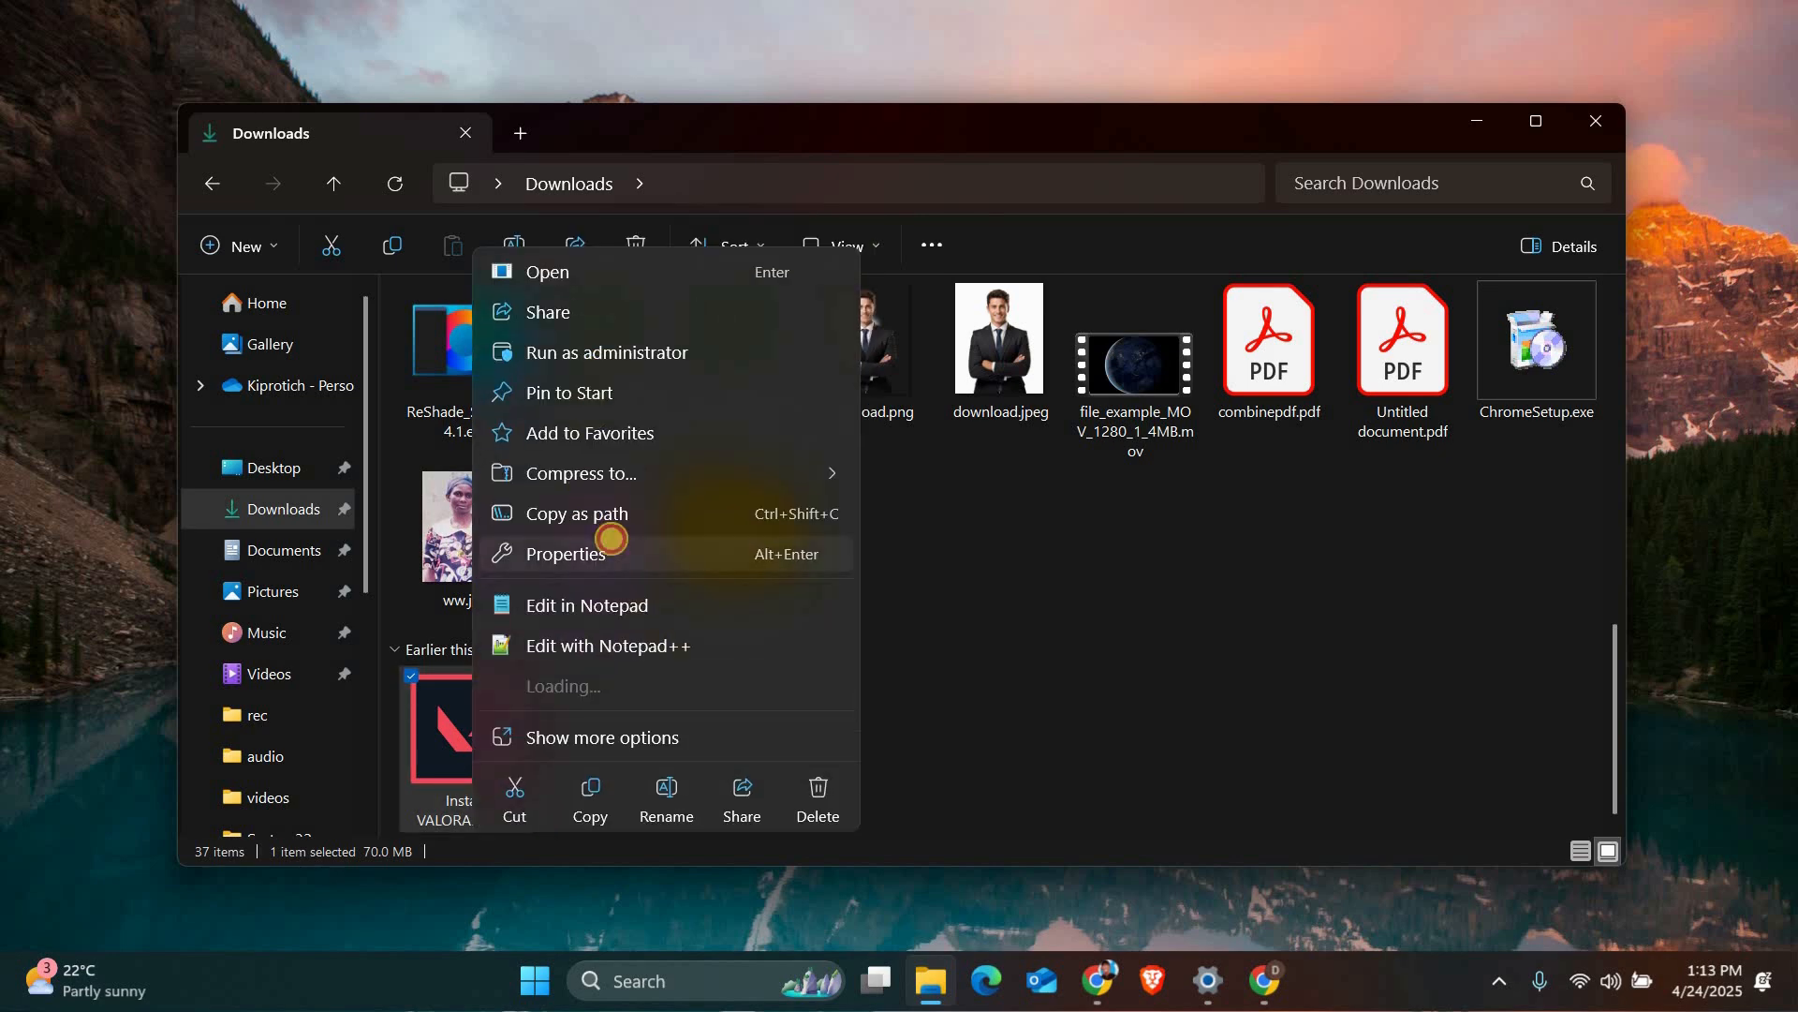
pyautogui.click(566, 552)
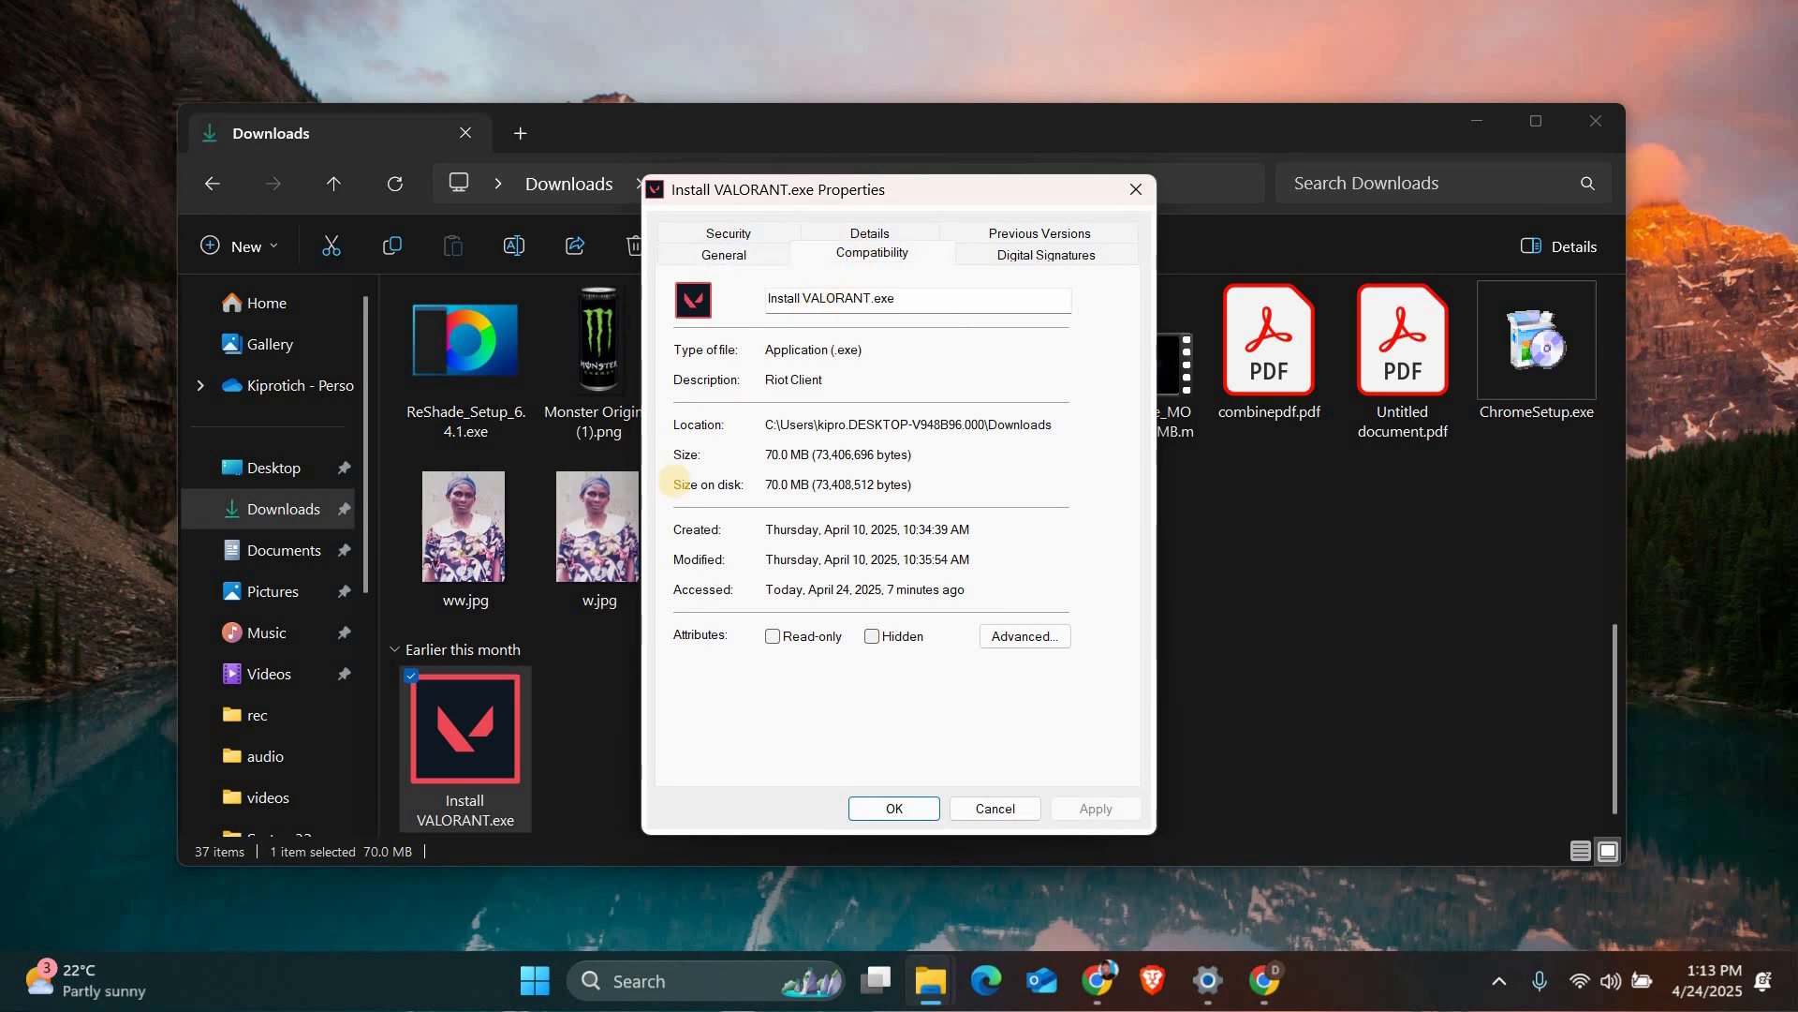
pyautogui.click(873, 251)
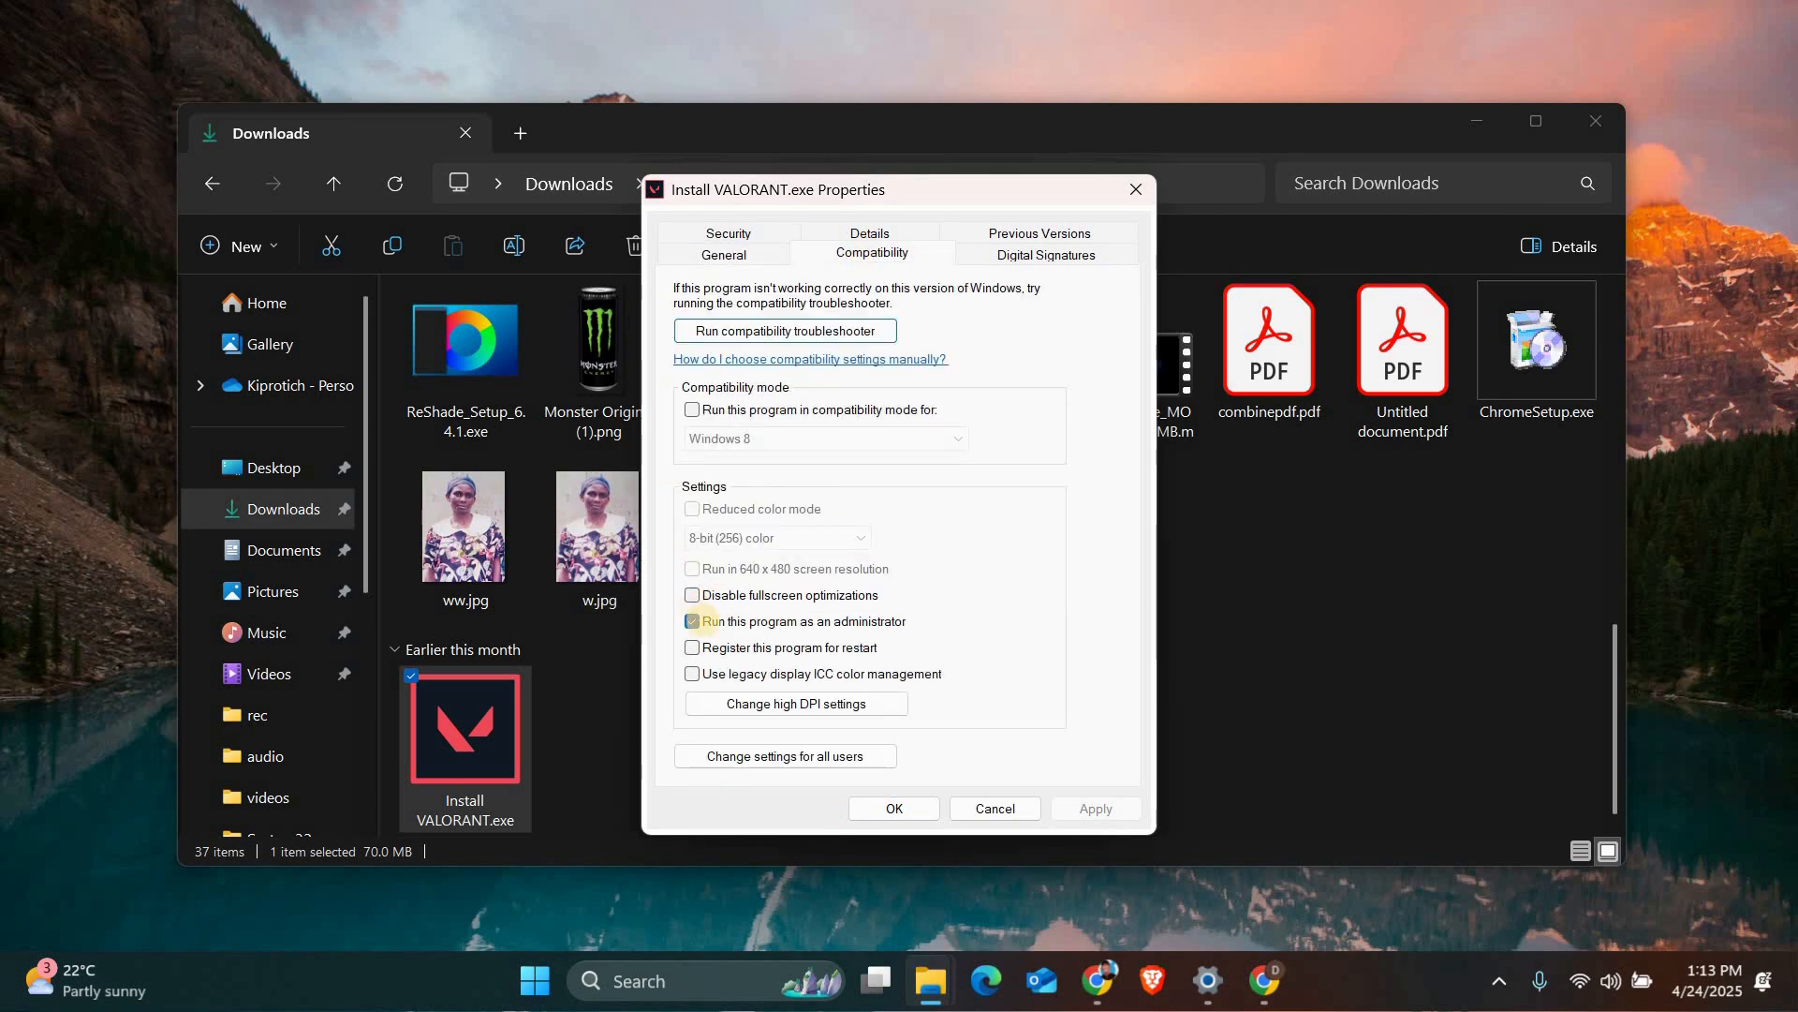
pyautogui.click(692, 620)
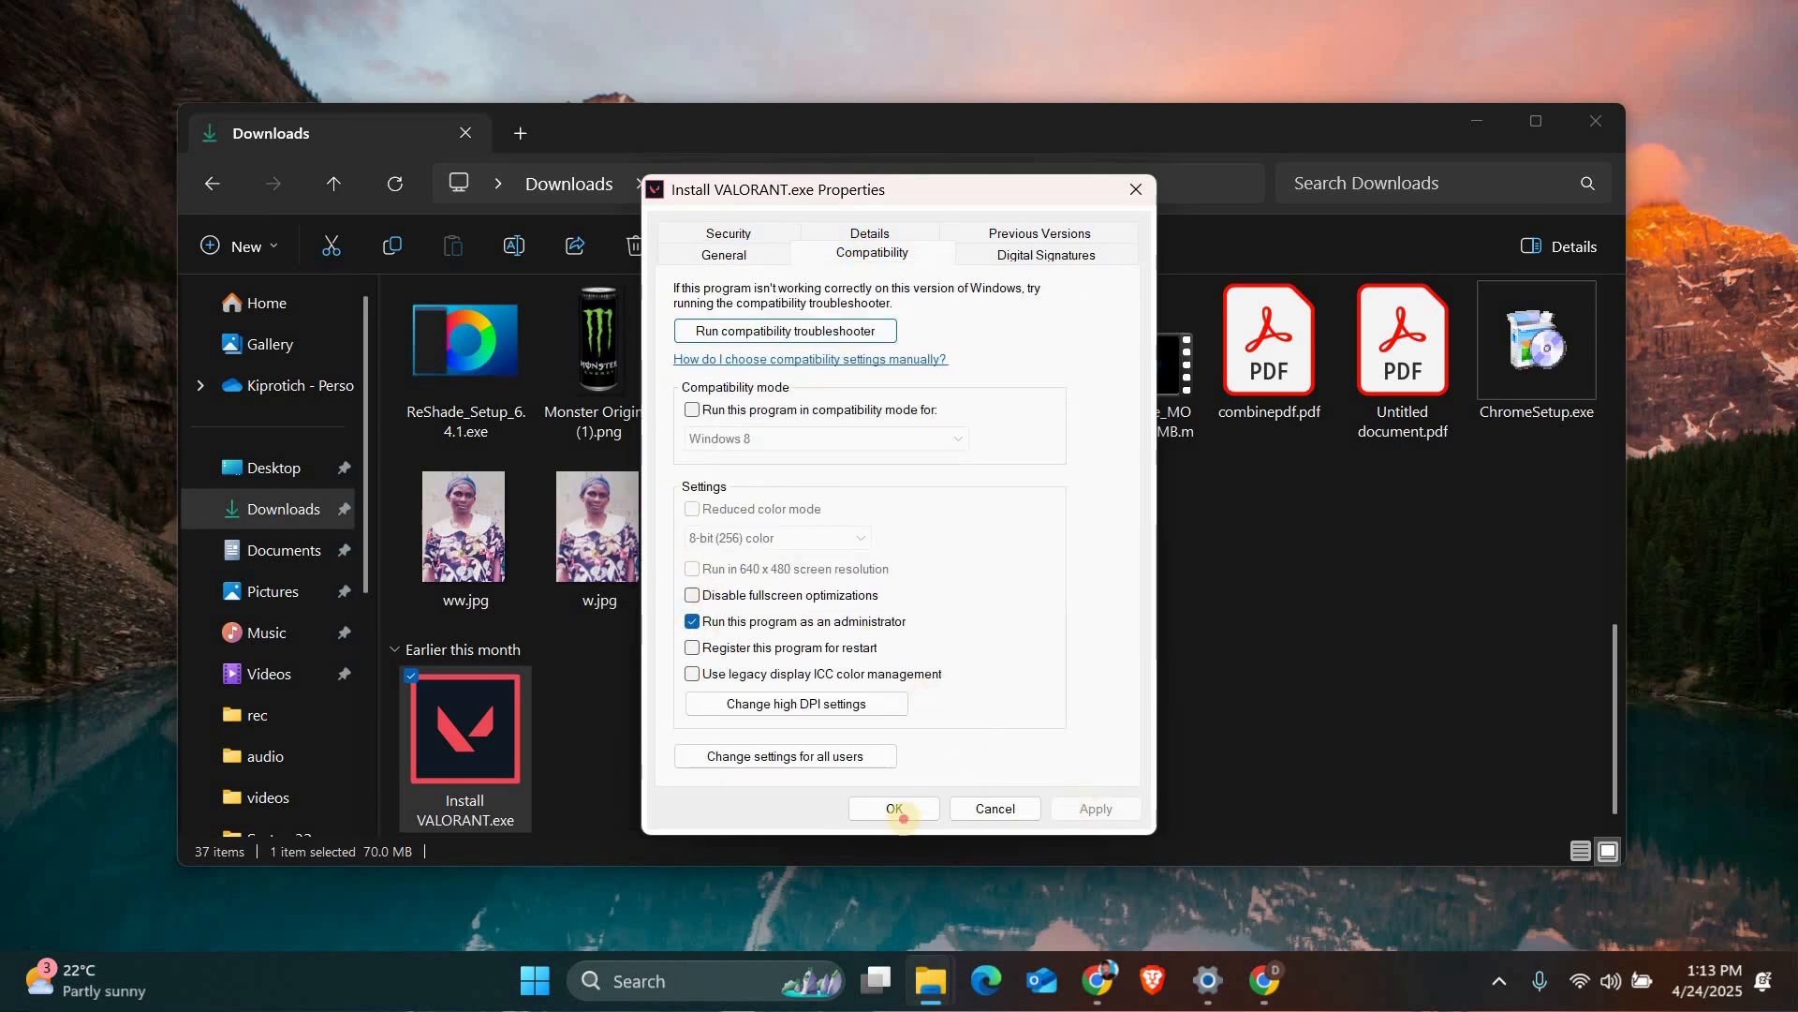
pyautogui.click(895, 809)
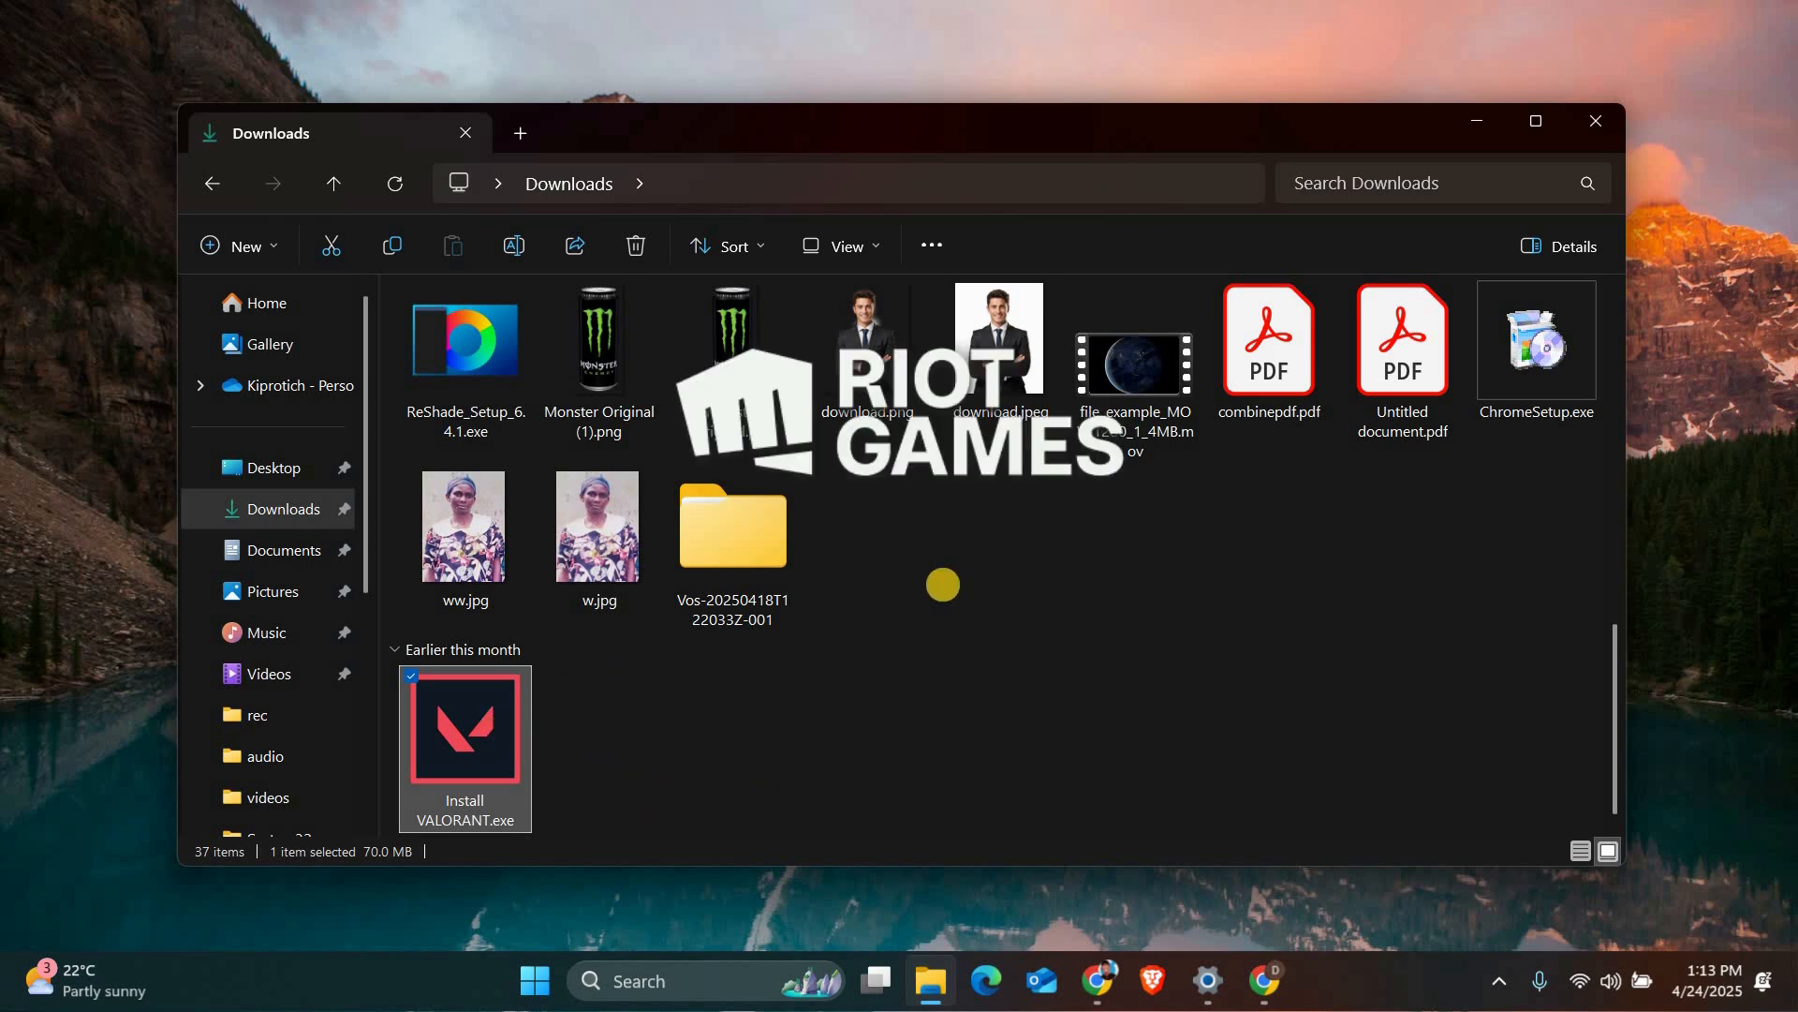
# Step: Launch the VALORANT installer, close it, then search for 'Check for updates'
pyautogui.doubleClick(465, 727)
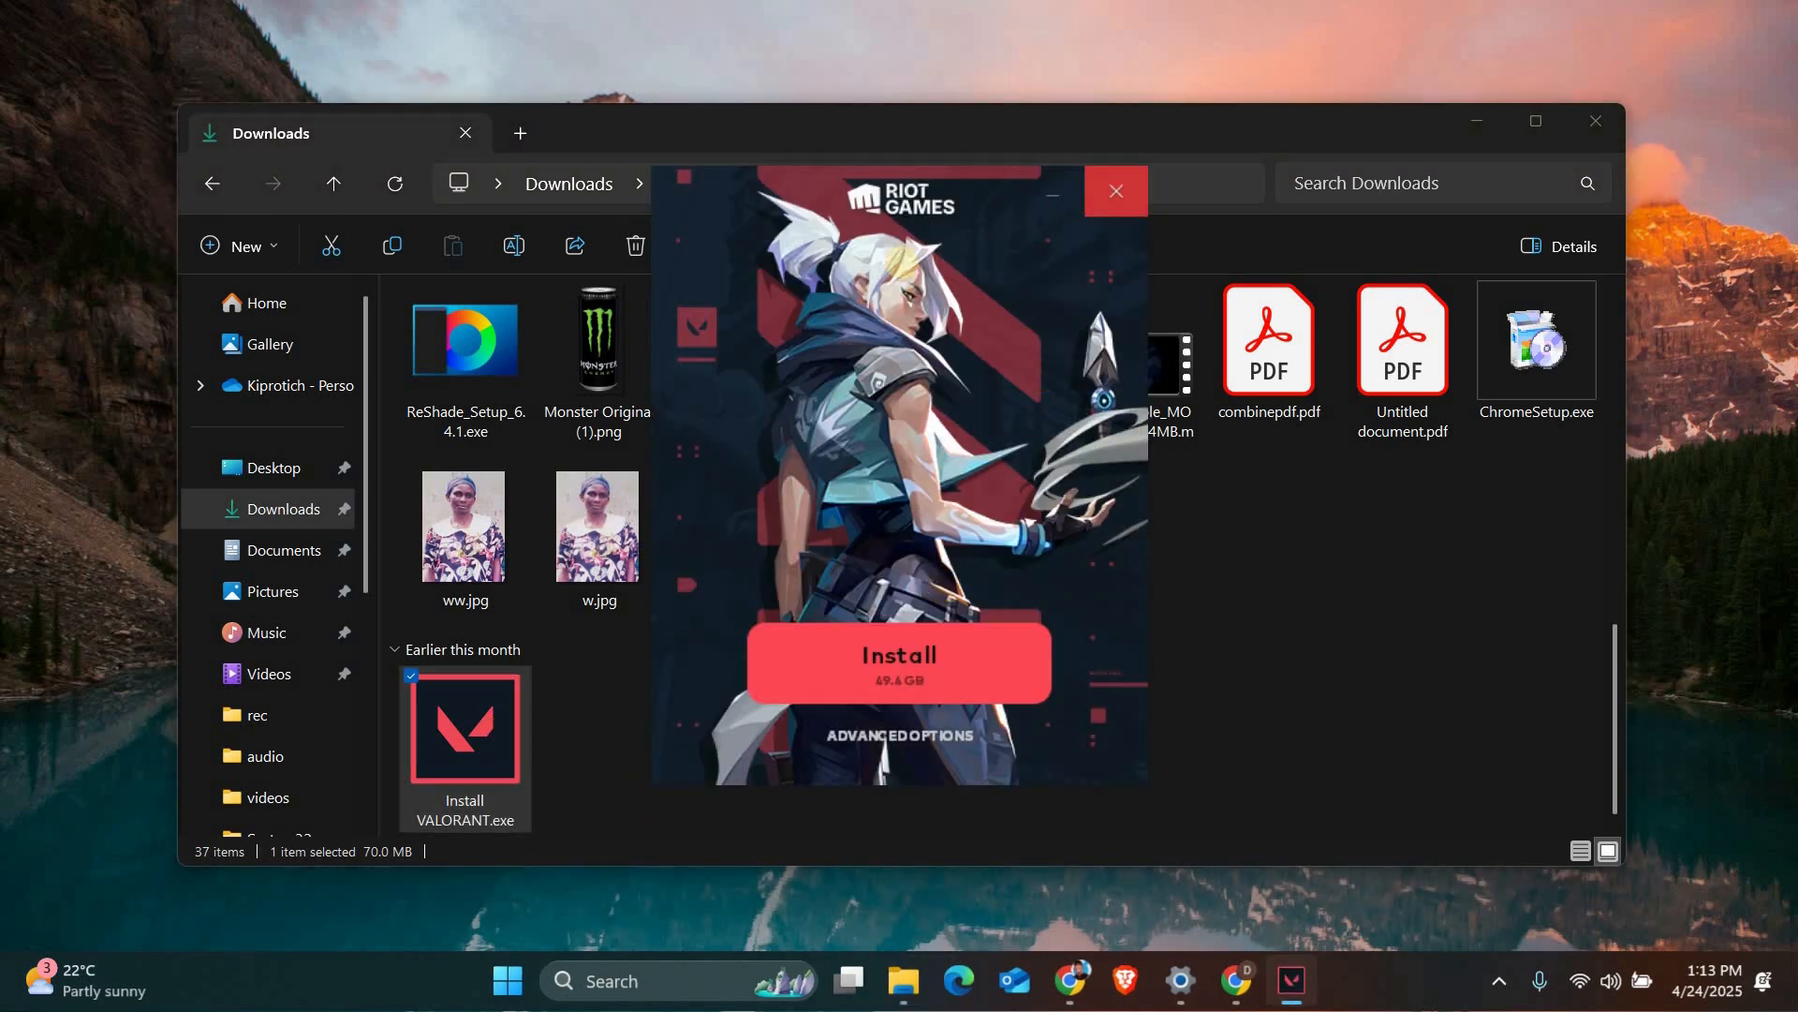
pyautogui.click(1116, 191)
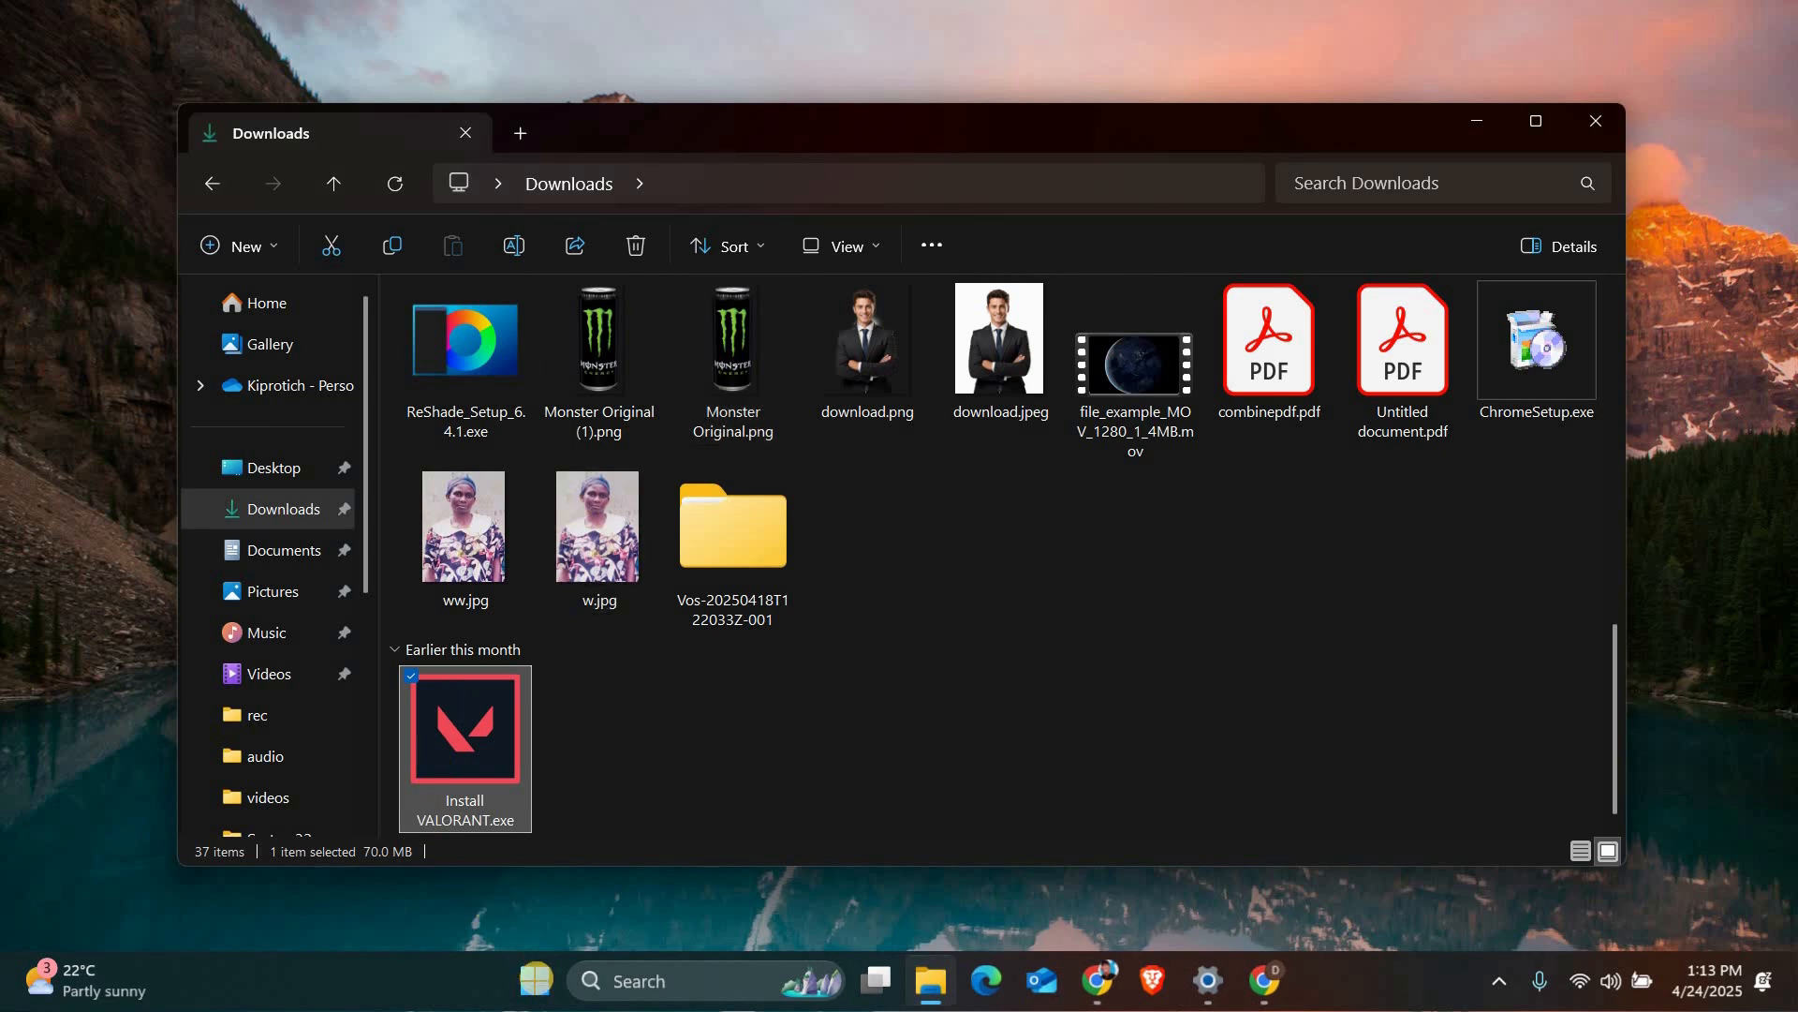
pyautogui.write('Check for updates')
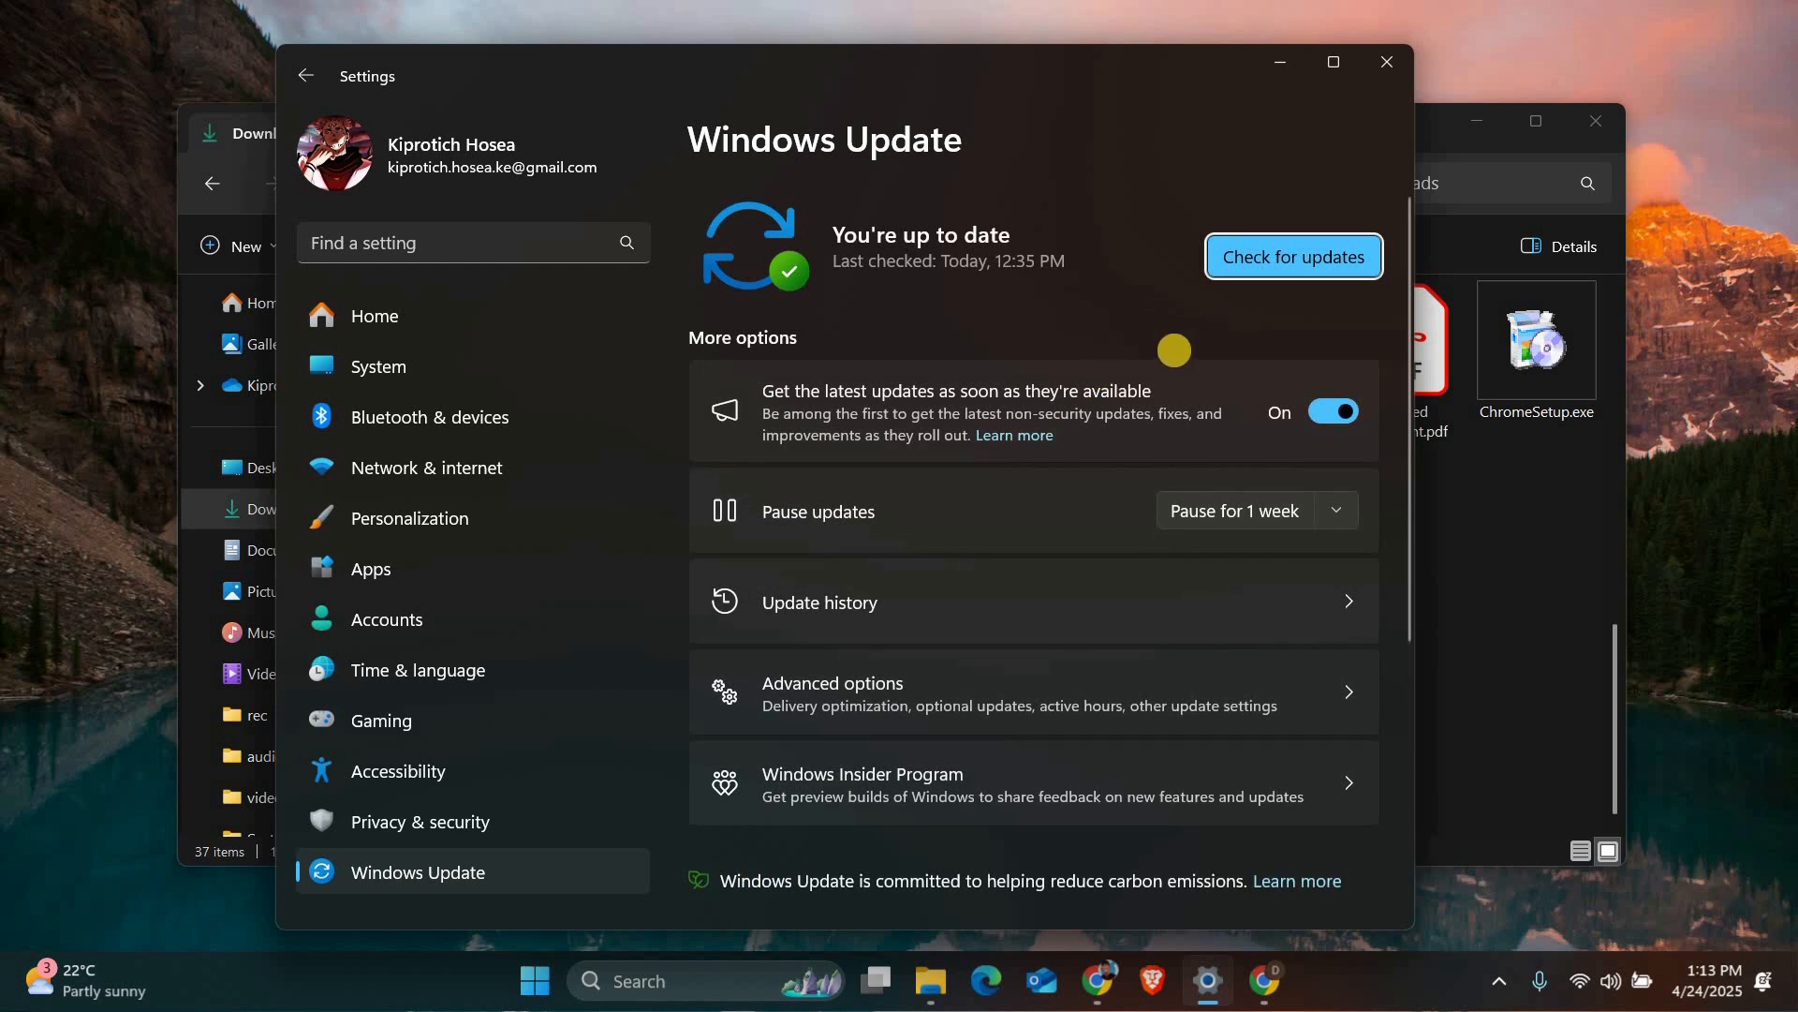
pyautogui.moveTo(1386, 62)
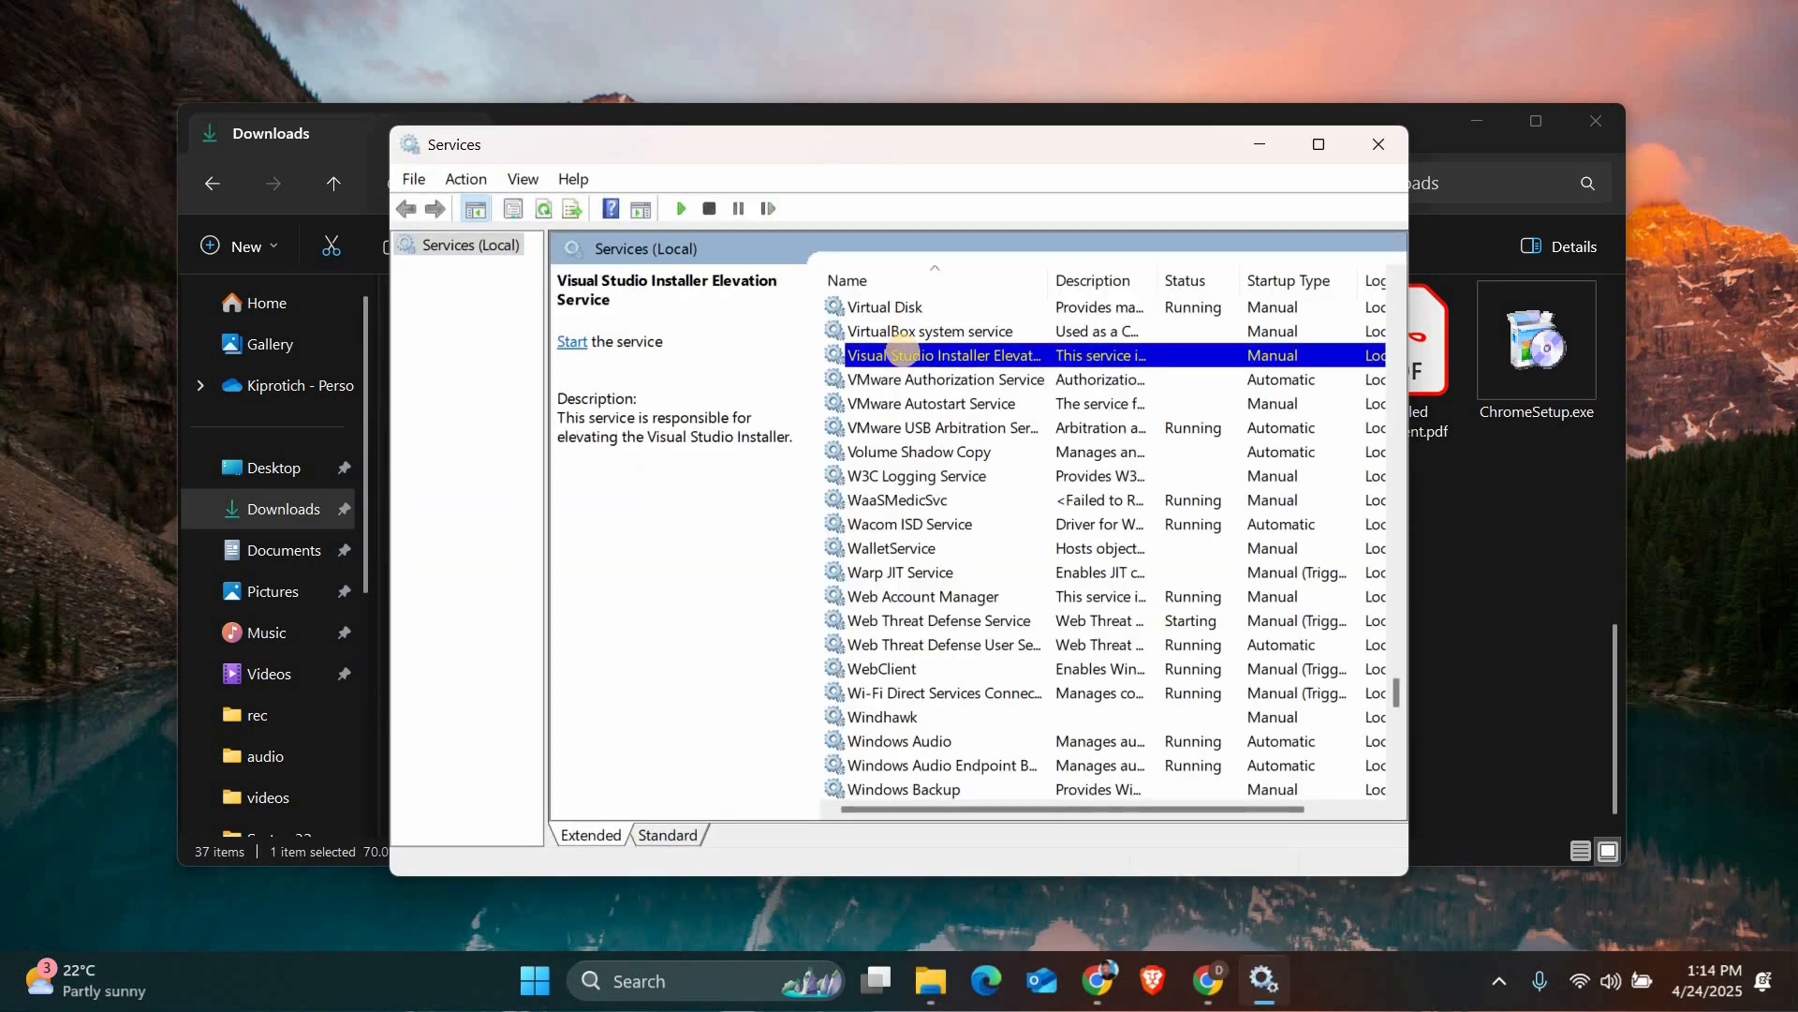
# Step: Start the Visual Studio Installer Elevation Service from its context menu
pyautogui.rightClick(907, 356)
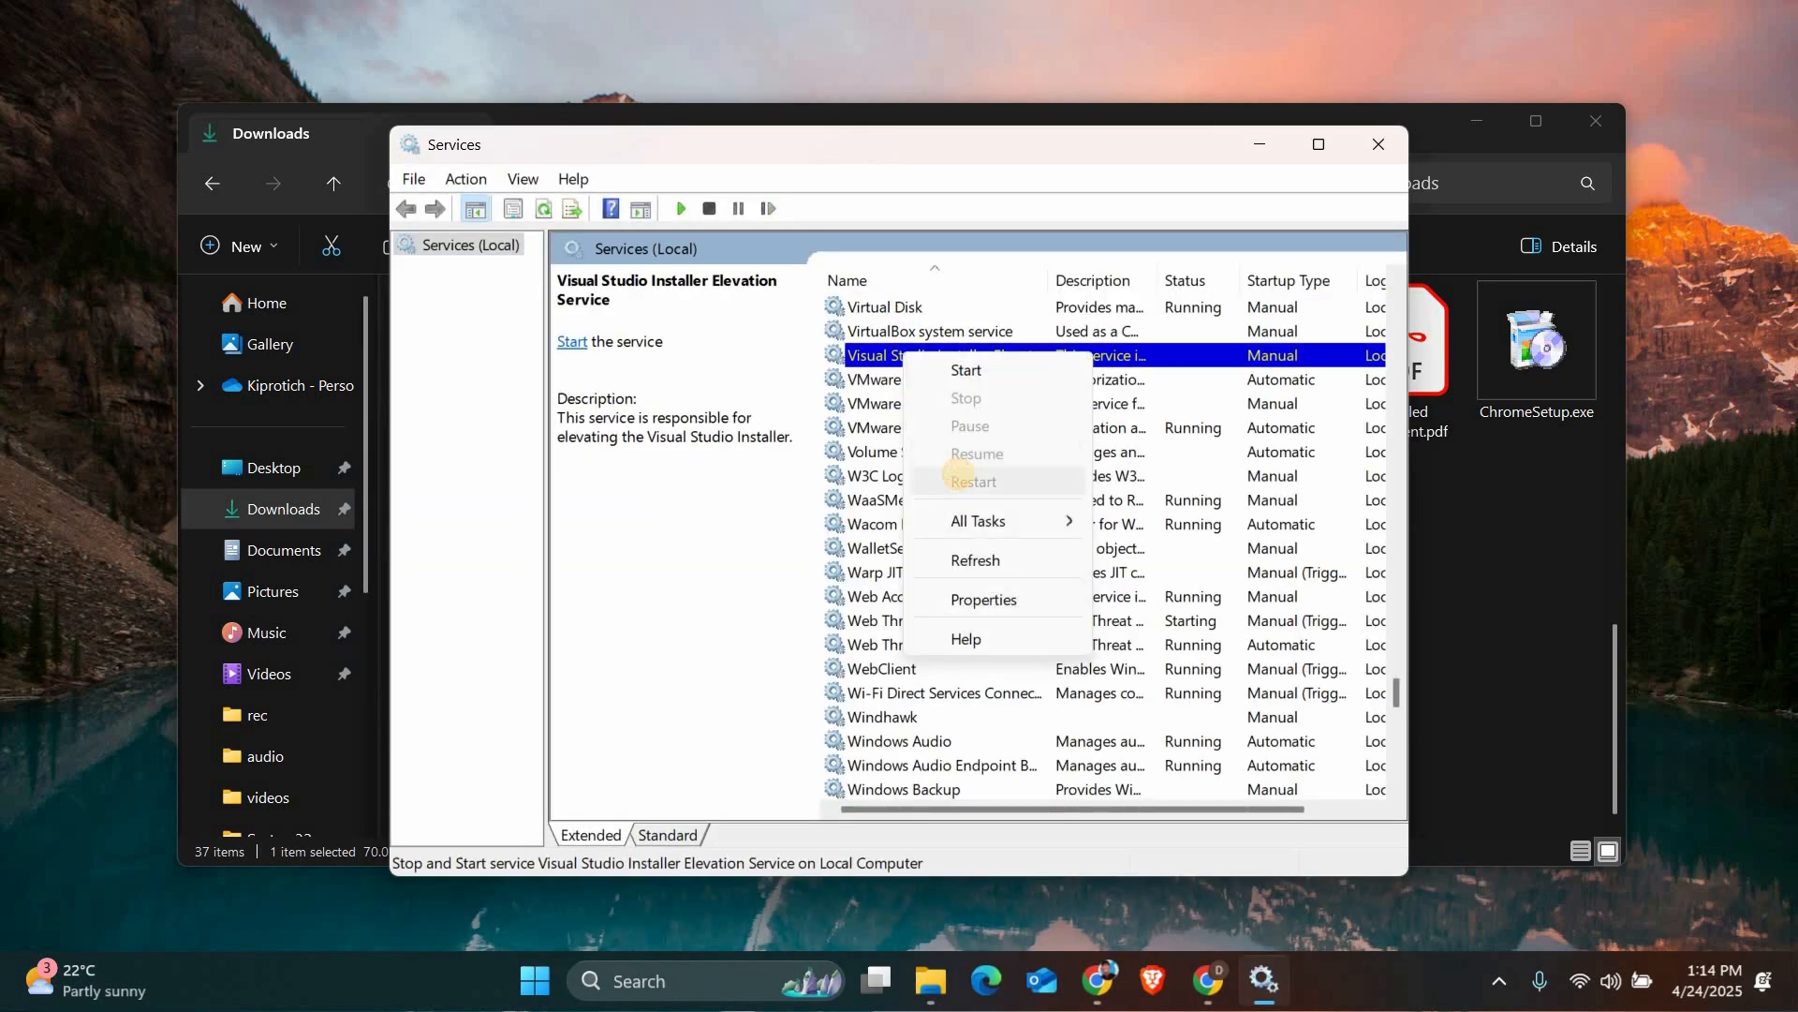
pyautogui.click(967, 369)
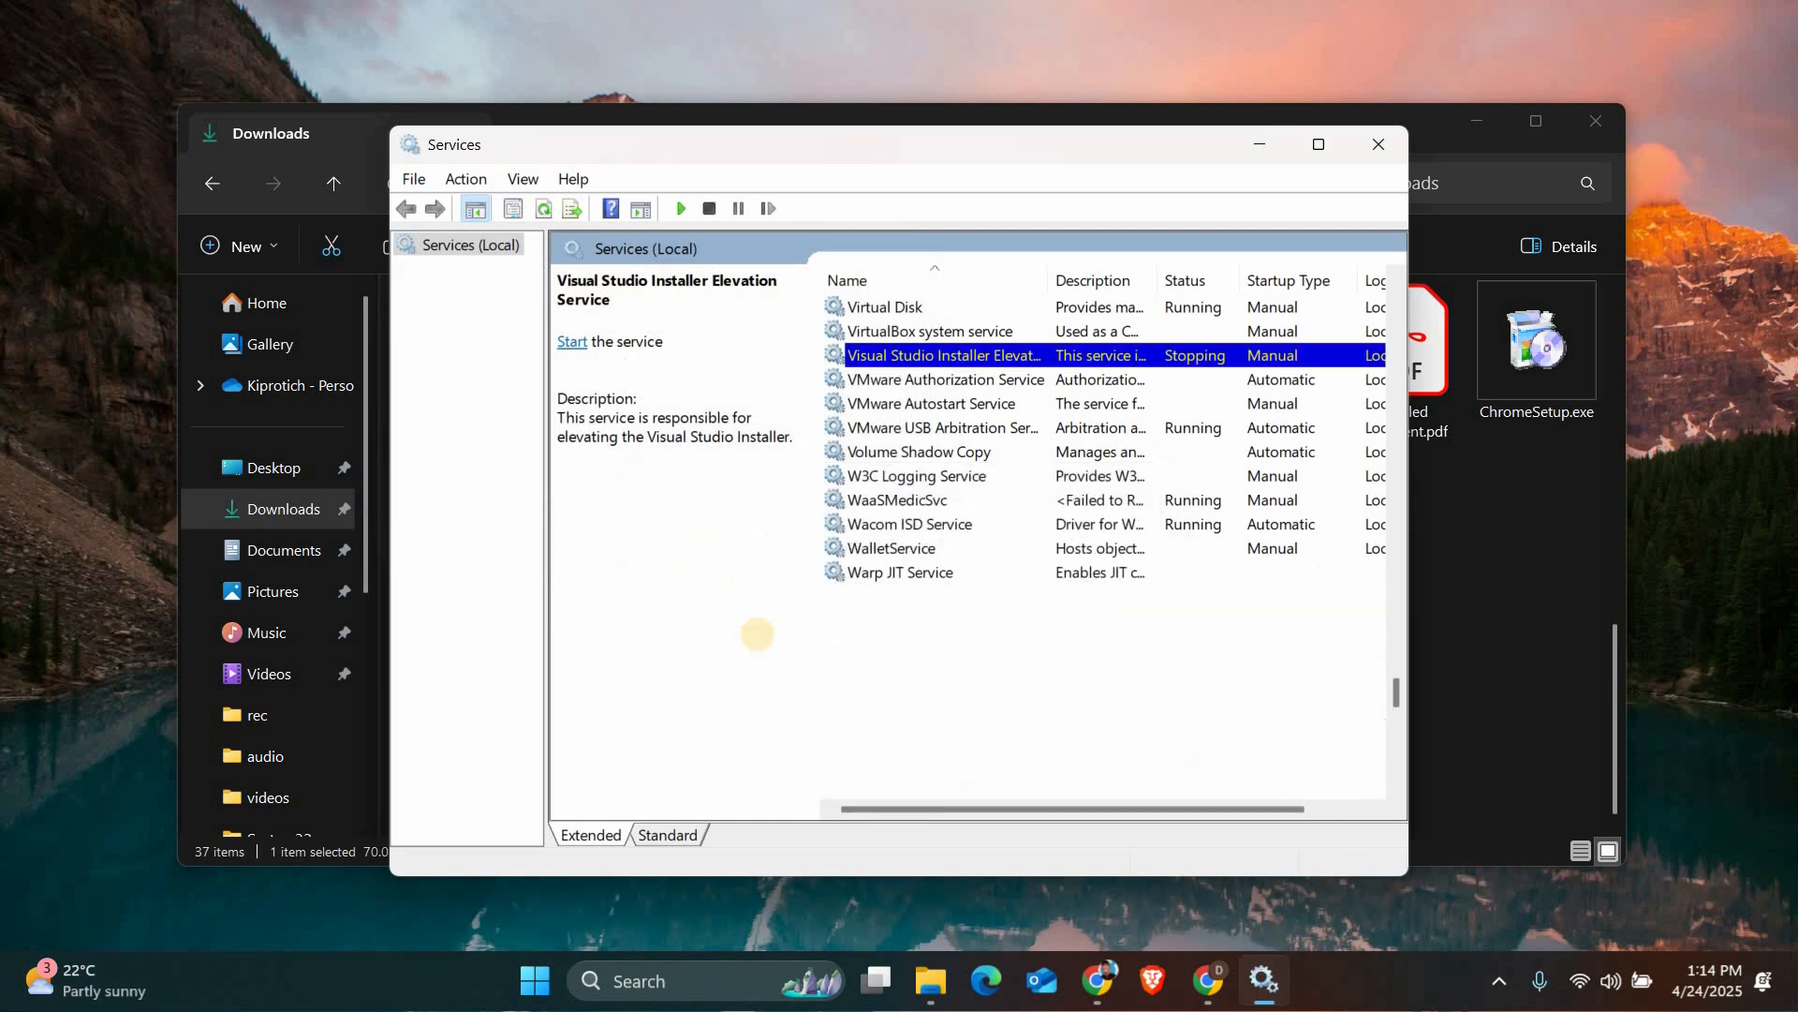
pyautogui.scroll(-3)
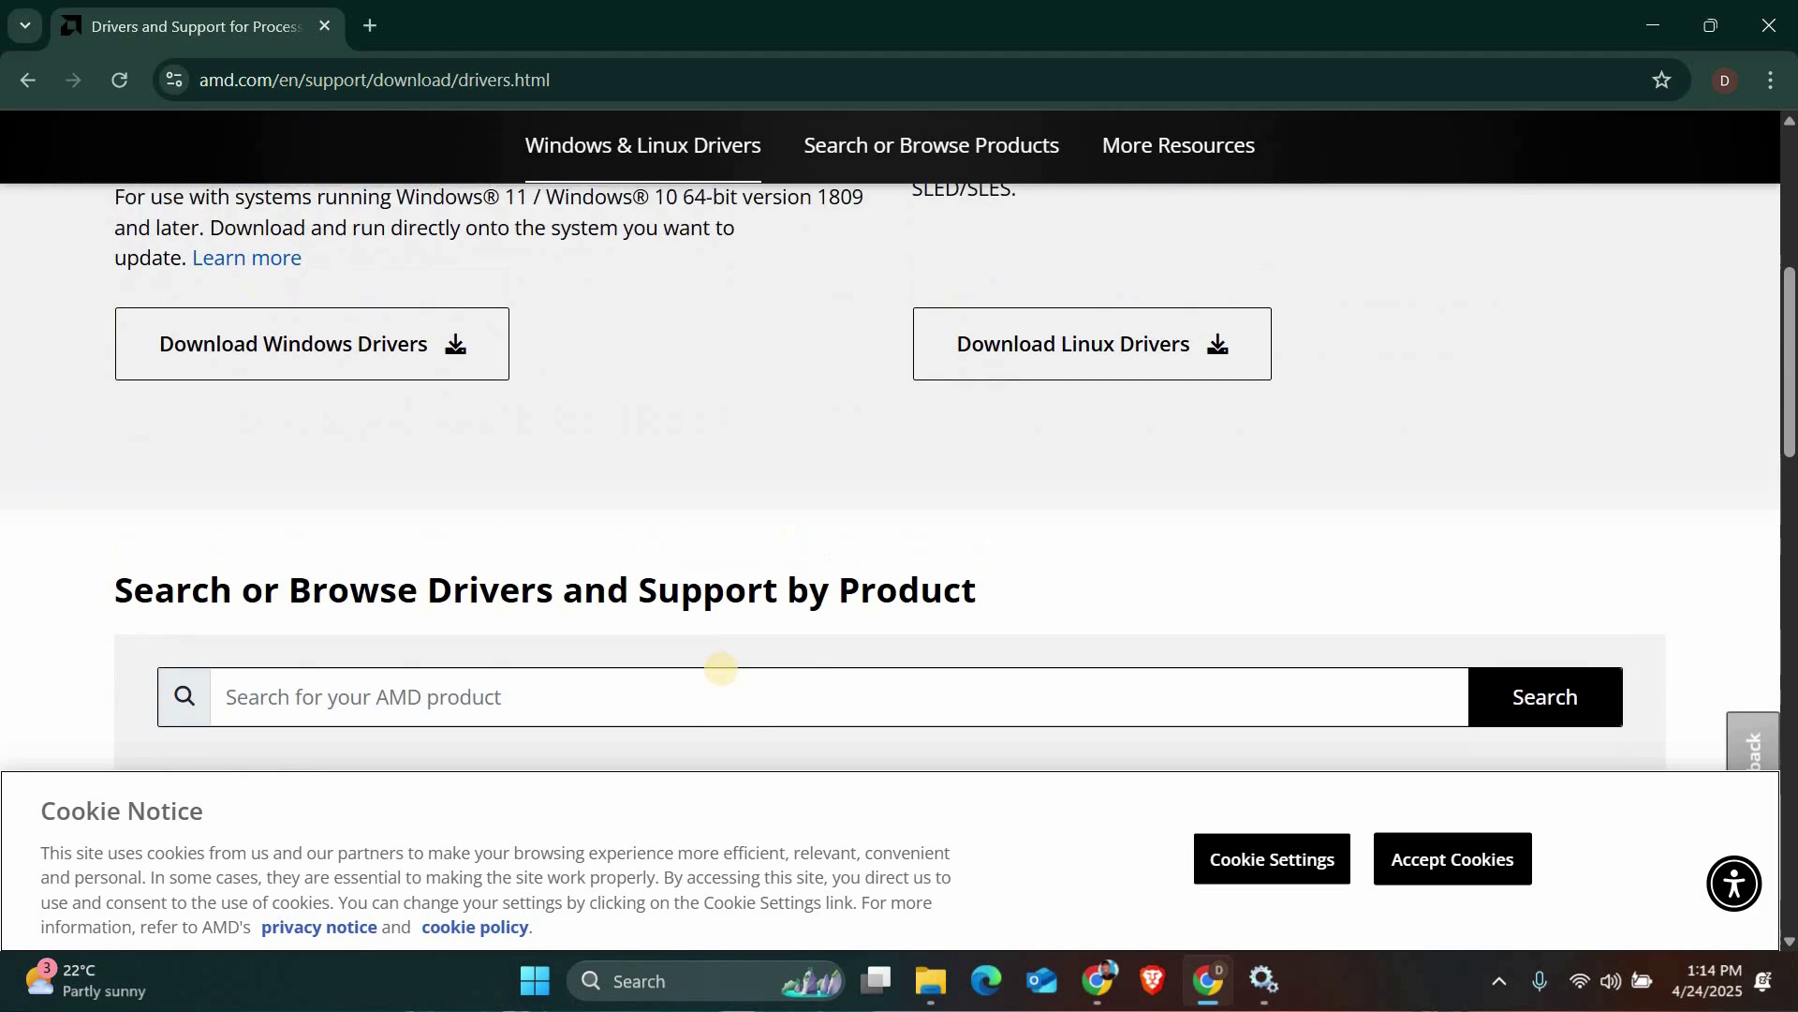
# Step: Scroll the AMD drivers page down to the Windows 10/11 Drivers section
pyautogui.scroll(-3)
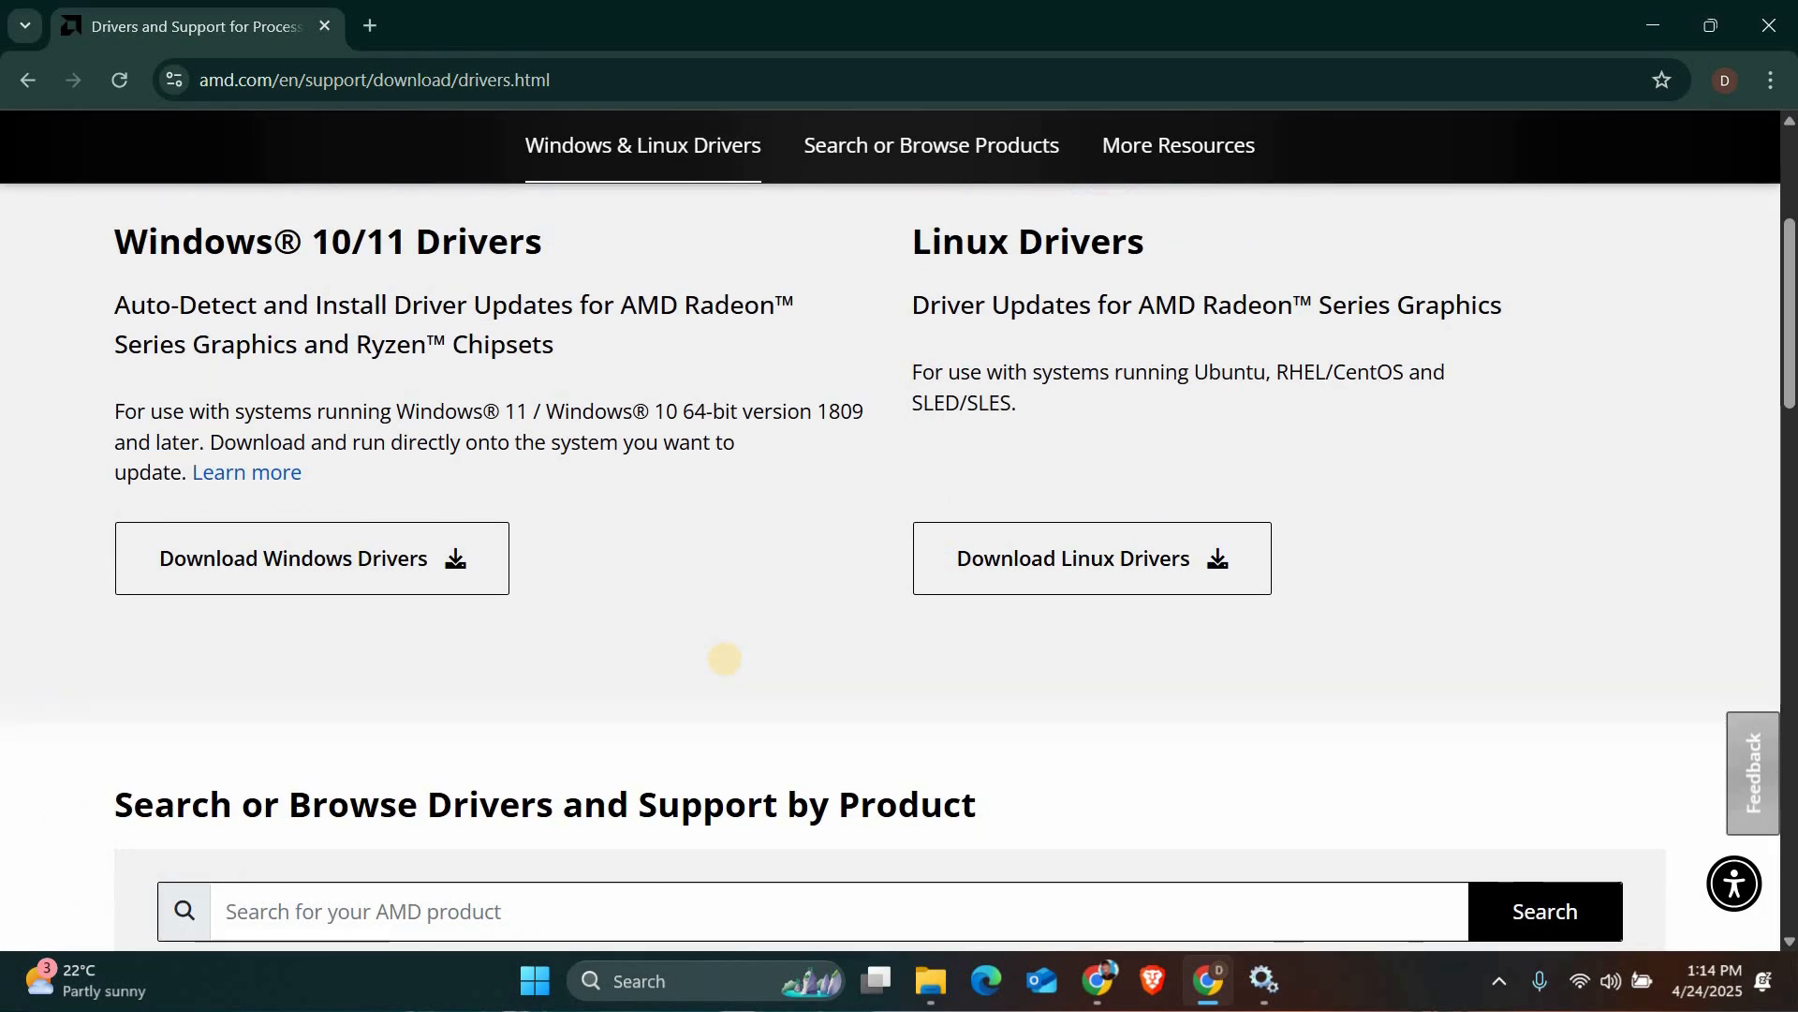
pyautogui.moveTo(1253, 216)
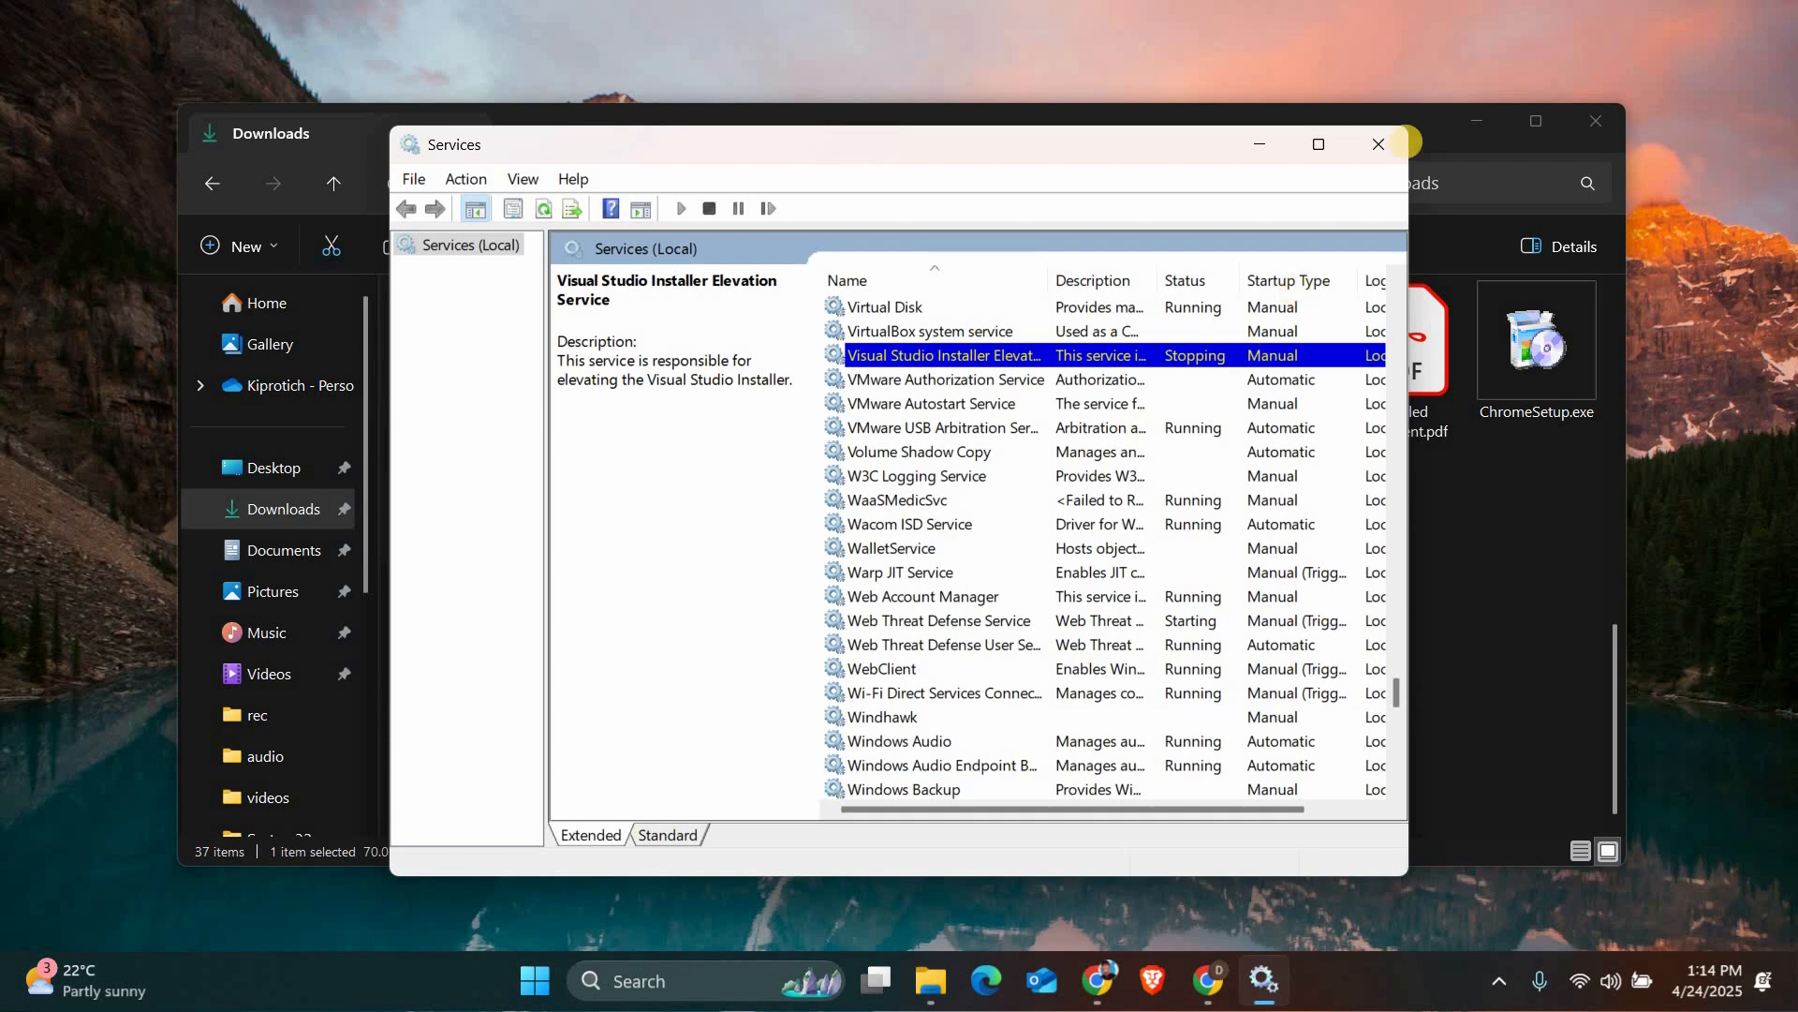
# Step: Close the Services console window
pyautogui.click(1379, 142)
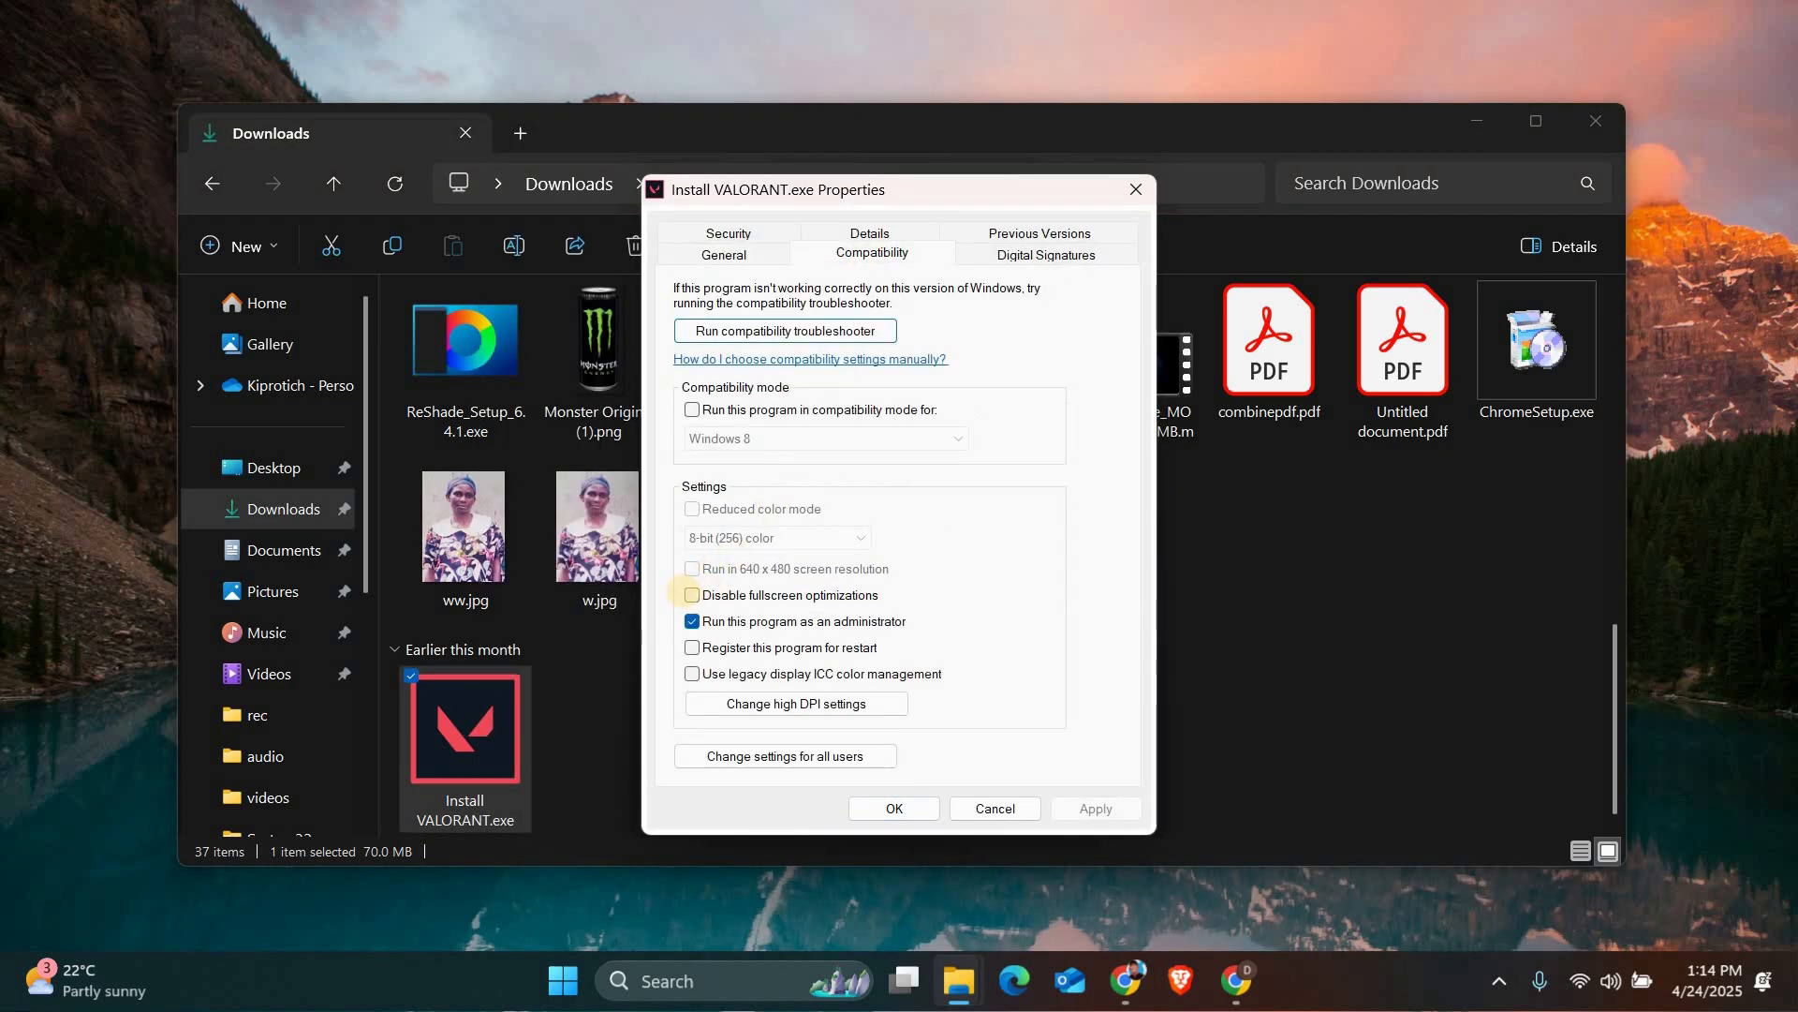
# Step: Disable fullscreen optimizations for Install VALORANT.exe and apply the compatibility changes
pyautogui.click(692, 596)
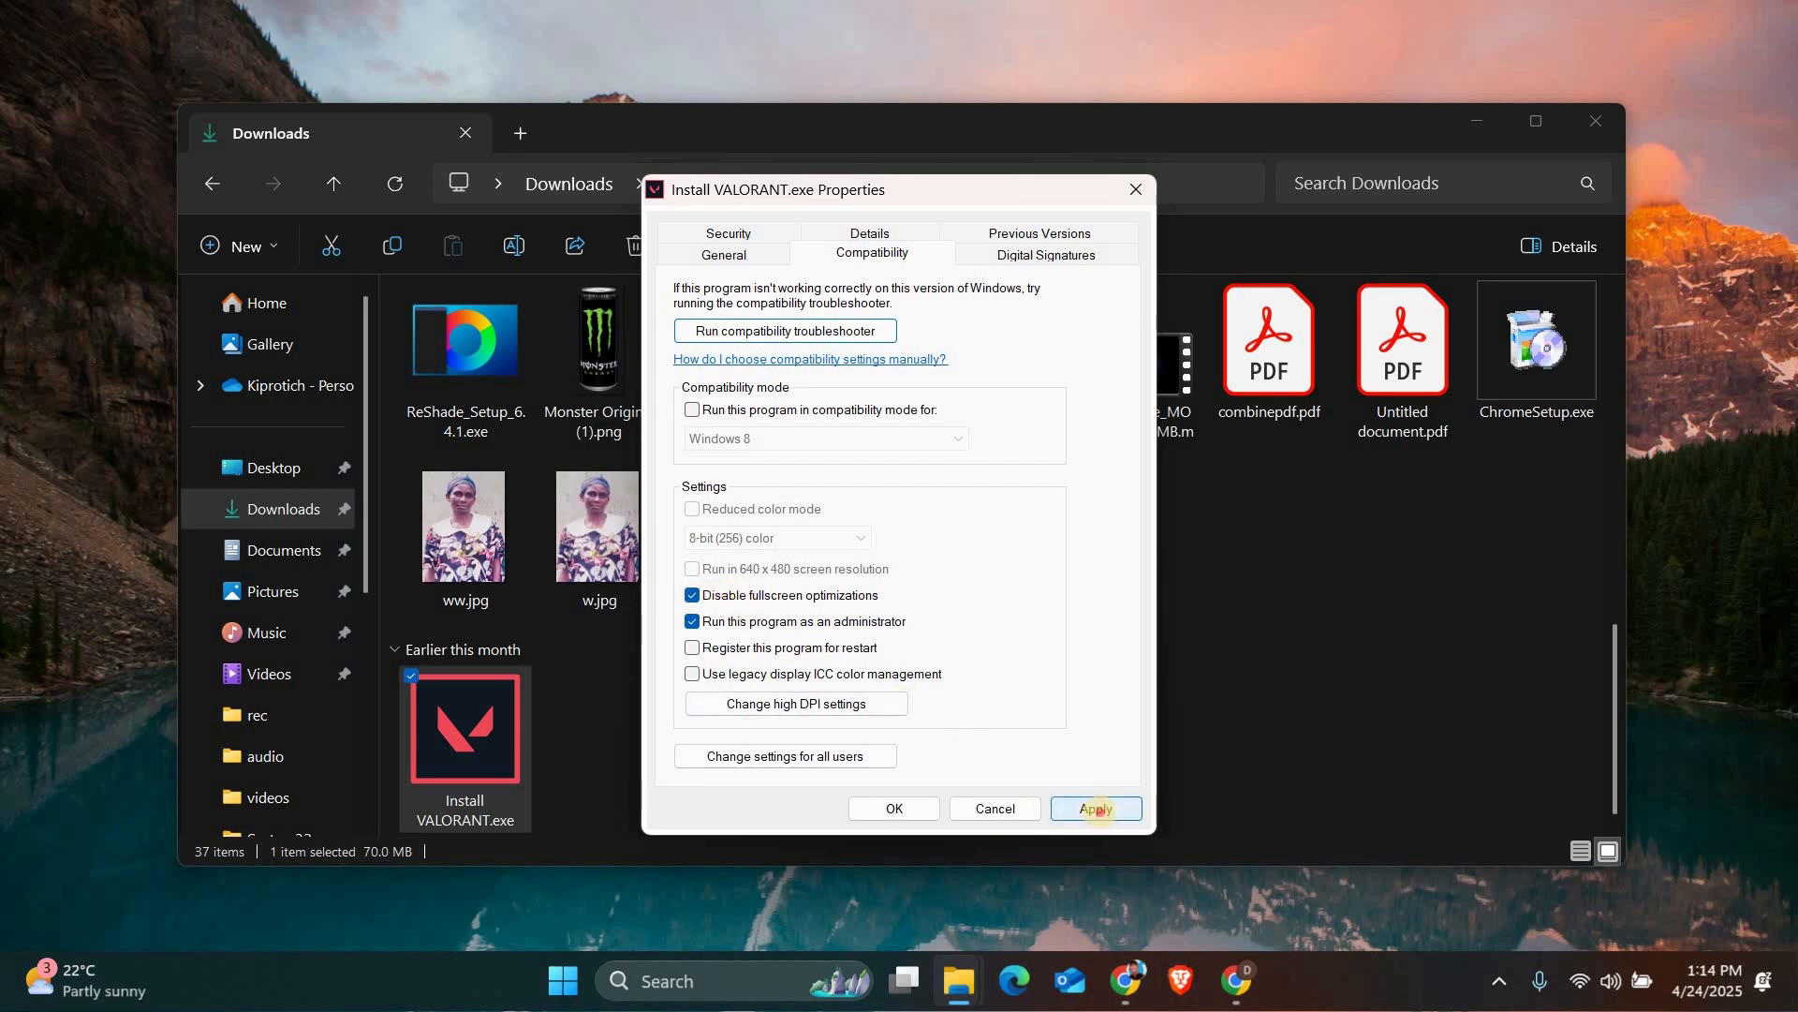
pyautogui.click(1096, 809)
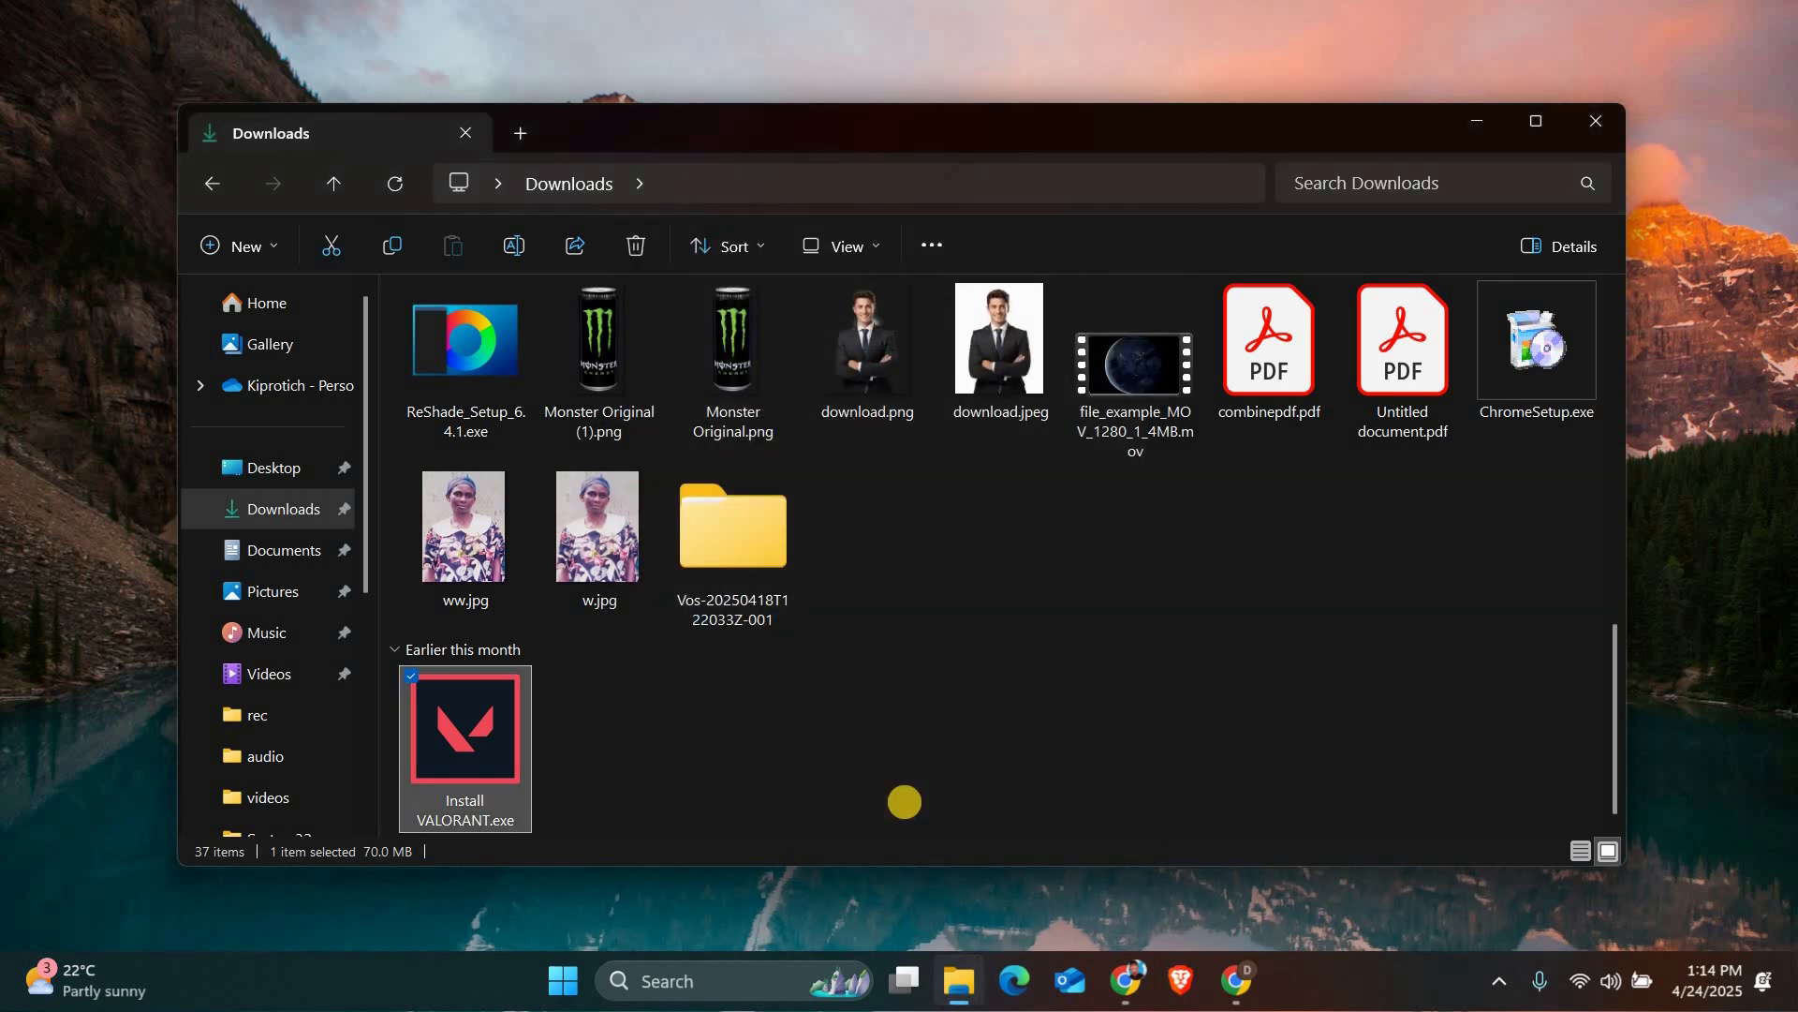